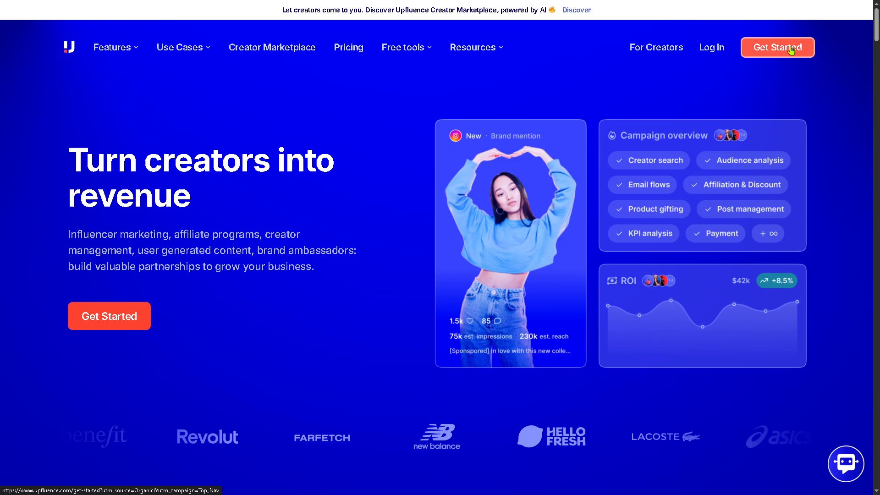
# Launch the one-minute Upfluence workflow demo from the quick-tour section
pyautogui.click(777, 47)
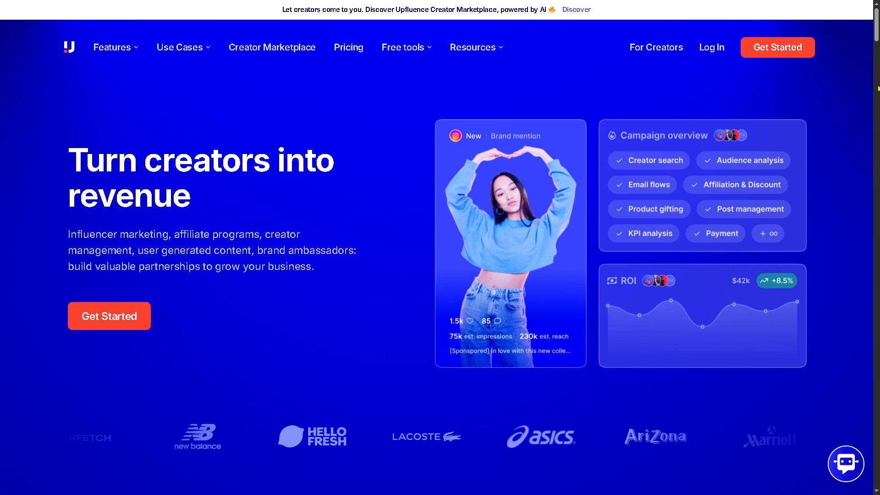
pyautogui.scroll(-3)
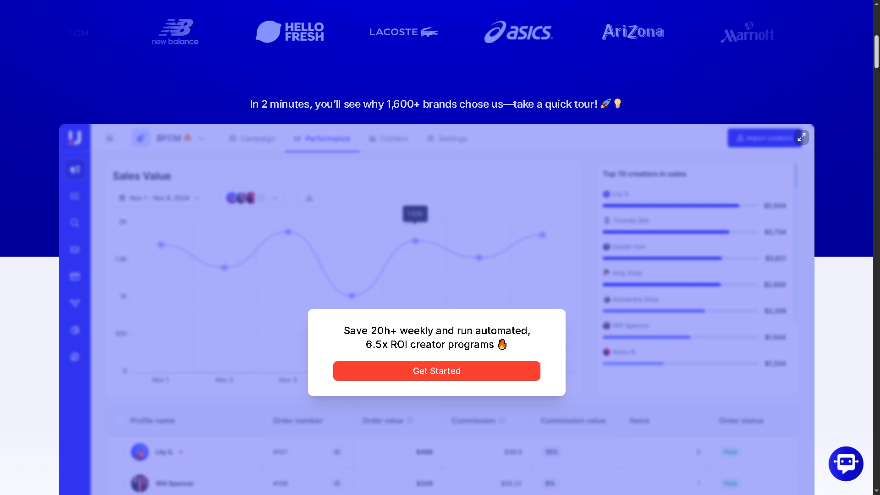
pyautogui.scroll(-3)
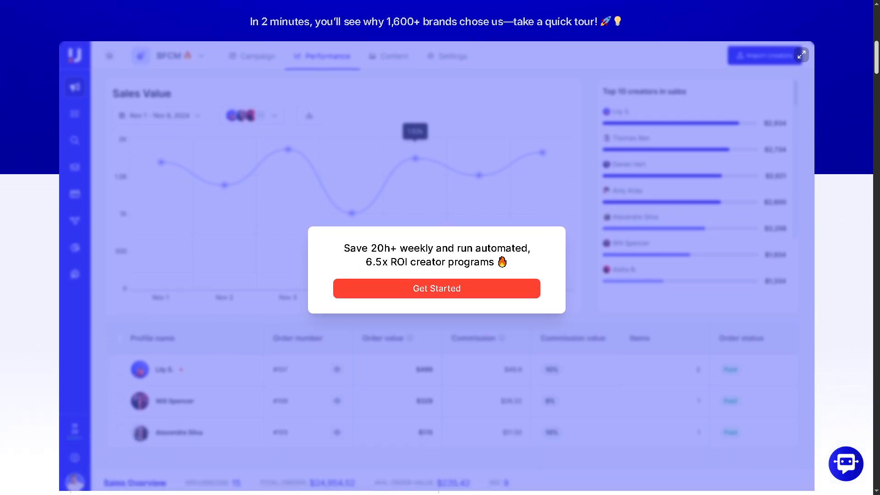
pyautogui.moveTo(245, 251)
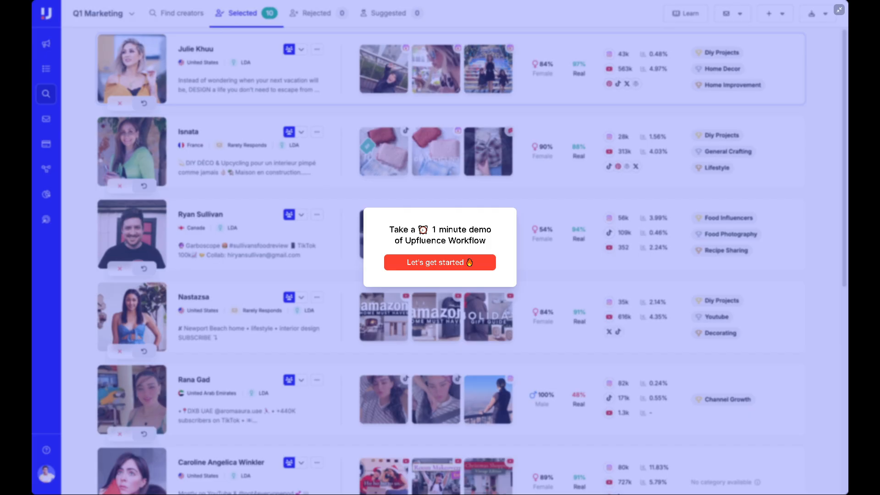
pyautogui.moveTo(449, 242)
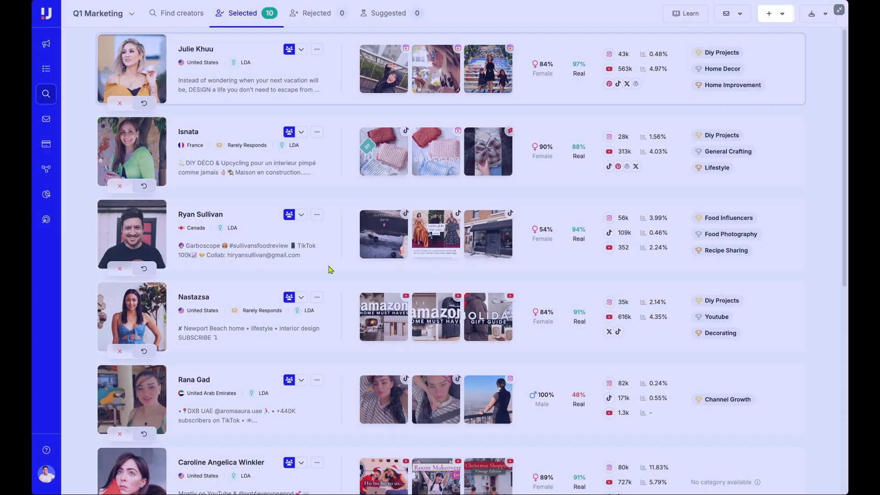
pyautogui.click(768, 13)
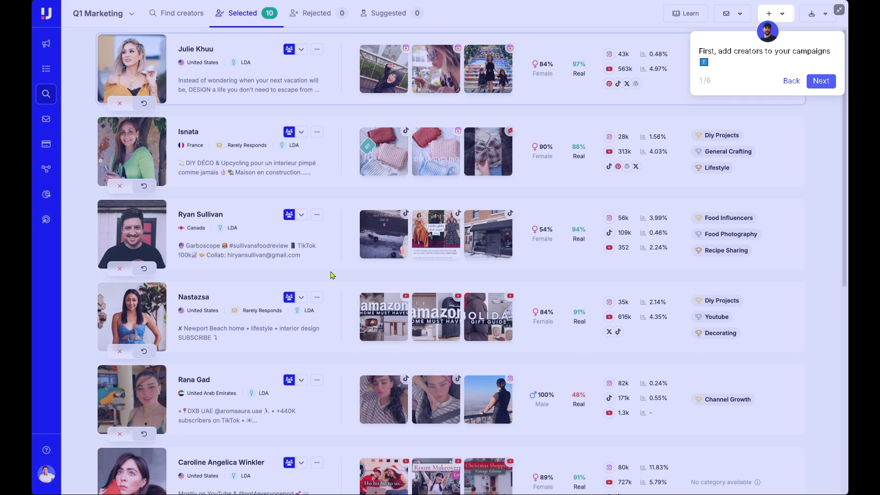
pyautogui.moveTo(348, 271)
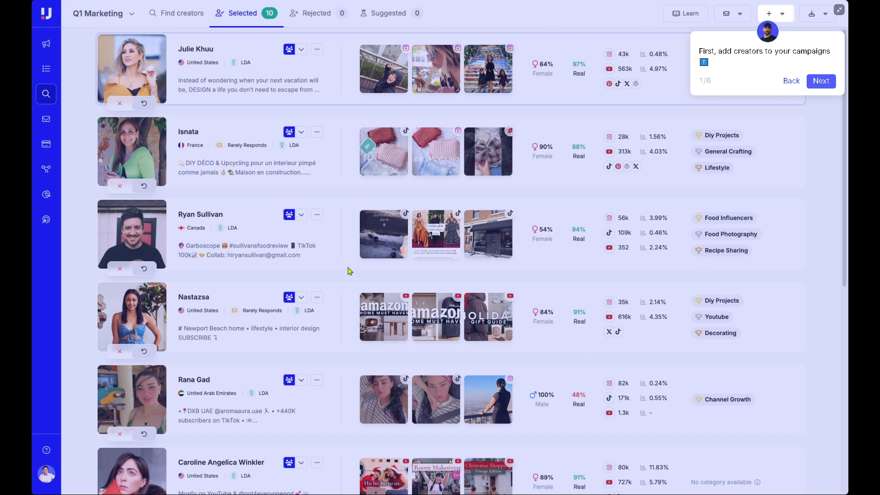
pyautogui.moveTo(750, 99)
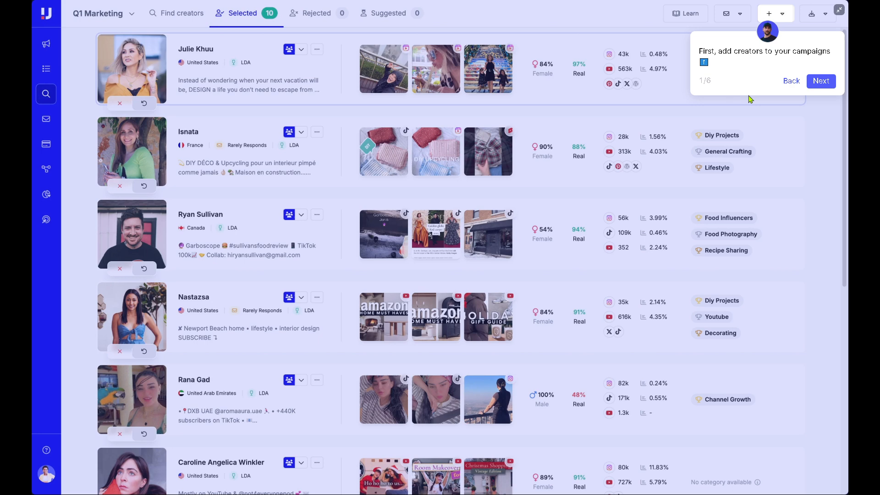
# Start adding the selected creators, choosing the Q1 Marketing workflow as destination
pyautogui.click(820, 81)
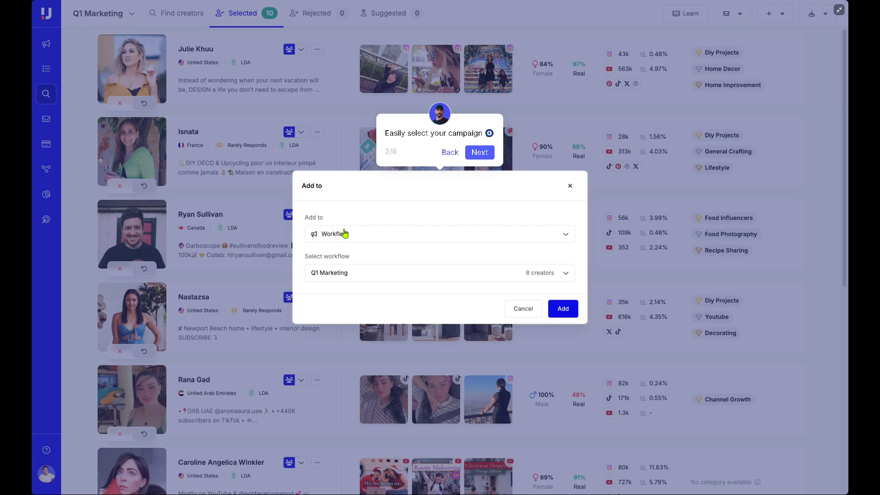
pyautogui.click(562, 308)
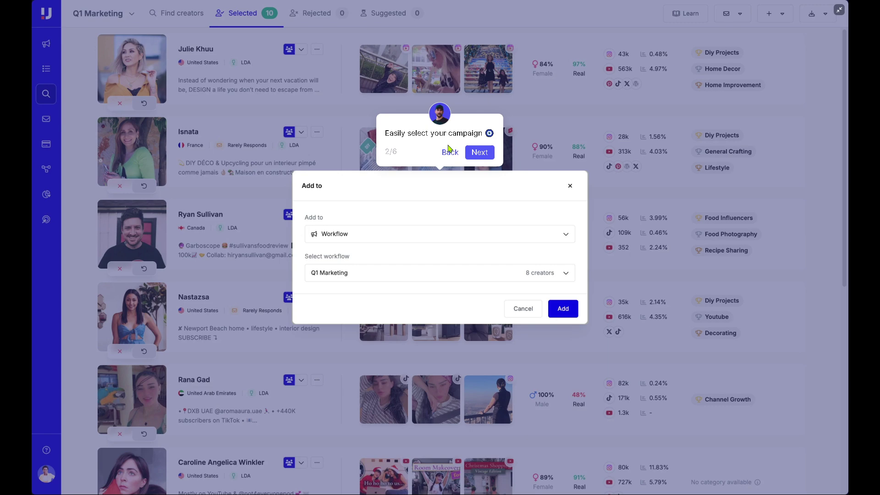
pyautogui.moveTo(567, 237)
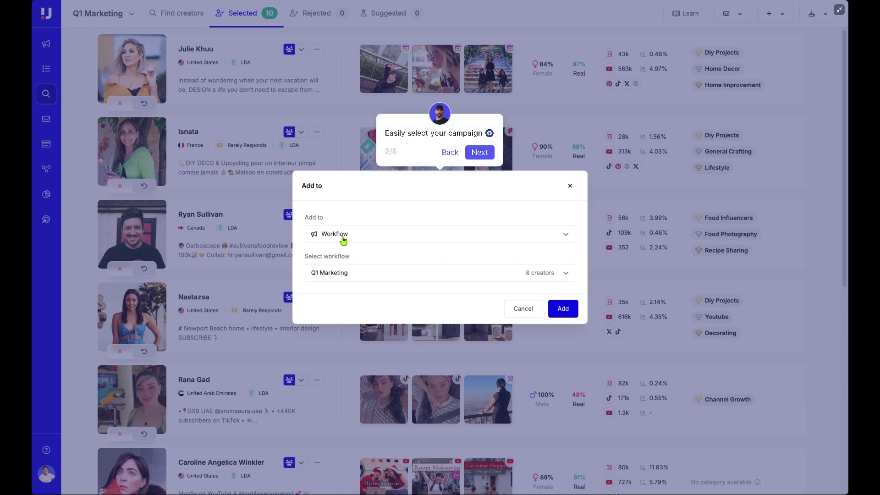
pyautogui.moveTo(353, 279)
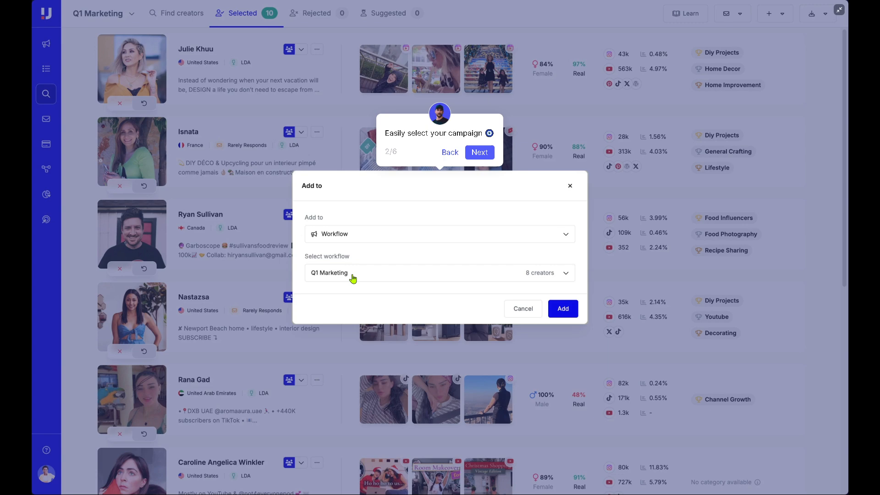
pyautogui.moveTo(574, 315)
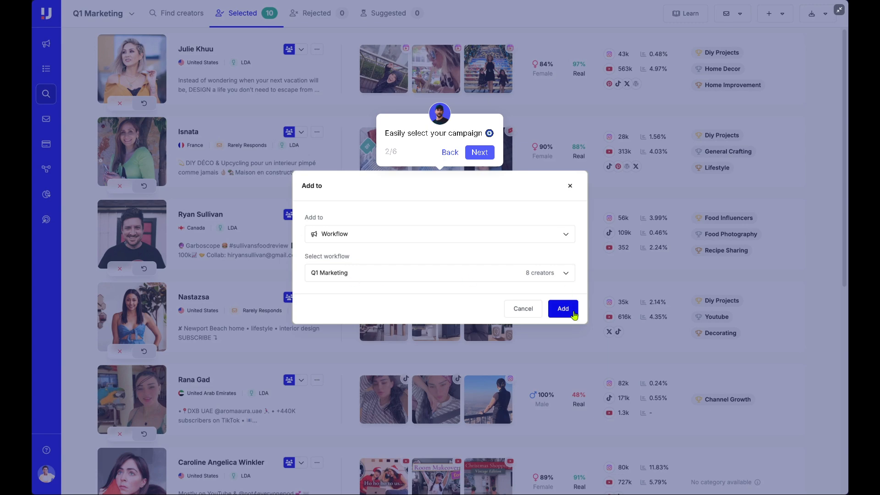
# Add the creators to the Q1 Marketing workflow, reaching tour step 3 of 6
pyautogui.click(562, 308)
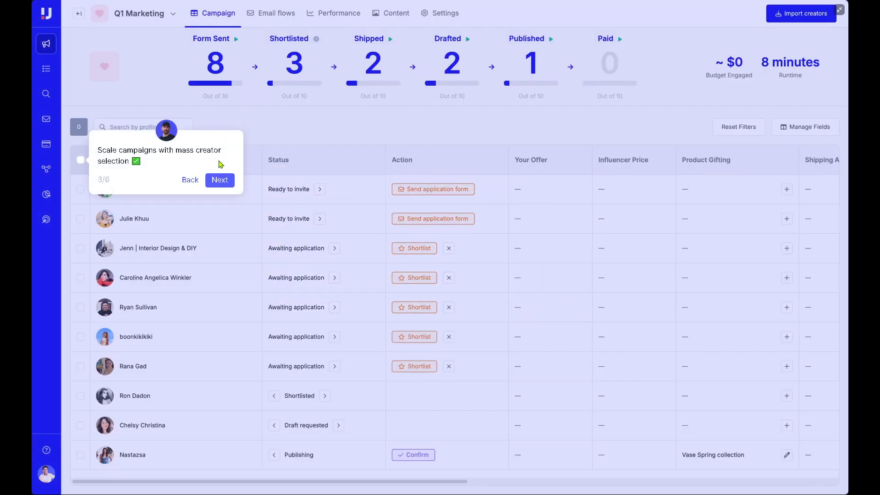
pyautogui.moveTo(143, 187)
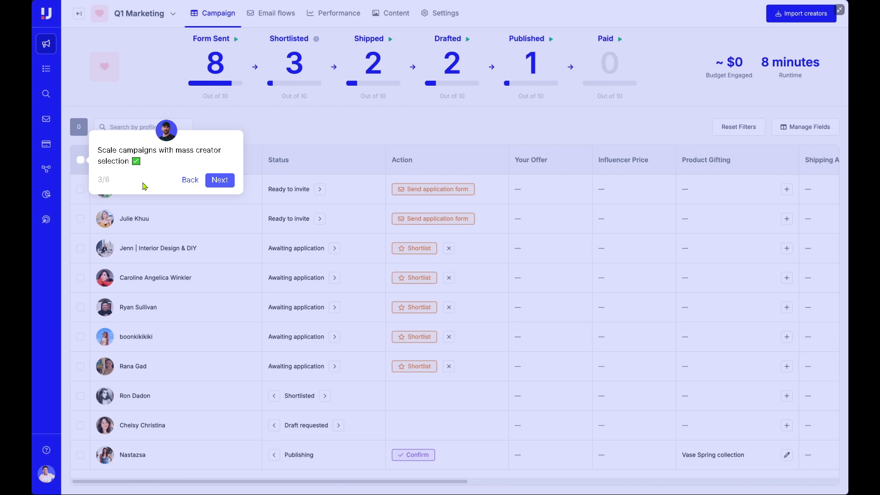
pyautogui.moveTo(332, 196)
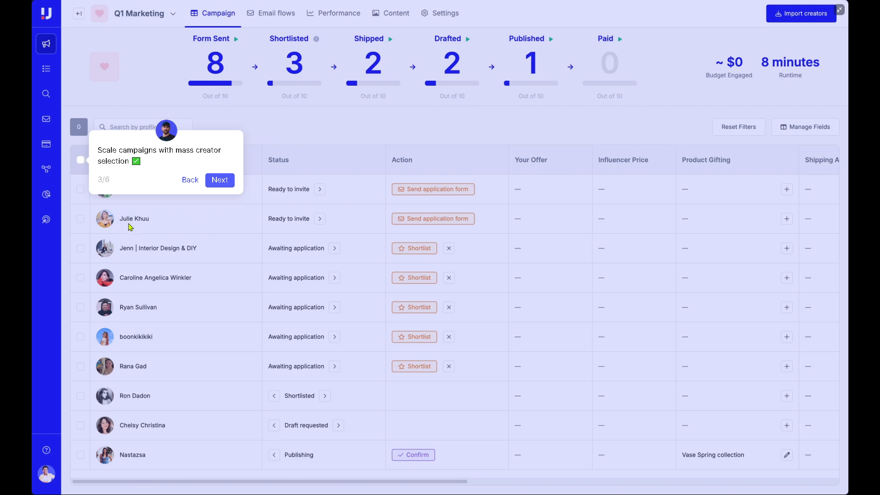
pyautogui.moveTo(129, 295)
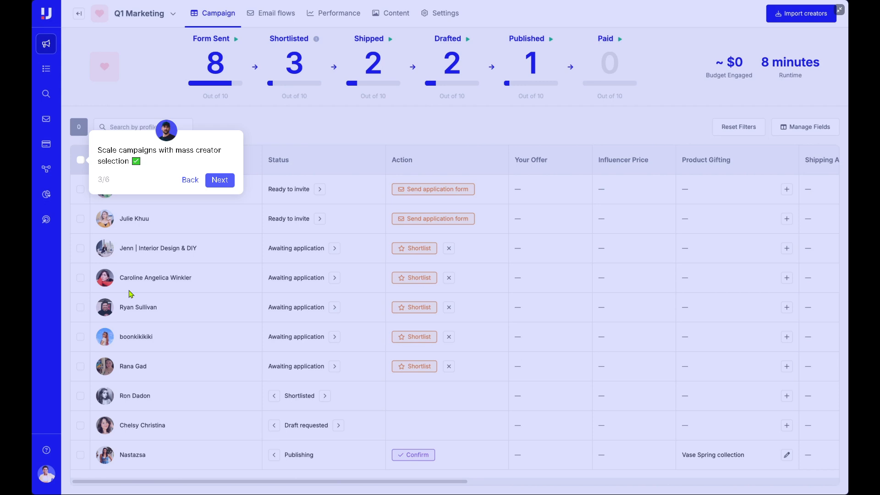
pyautogui.moveTo(151, 381)
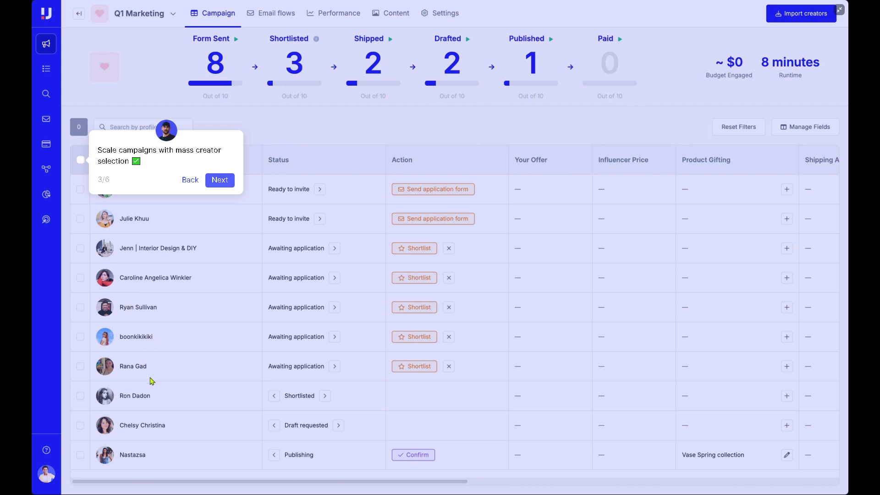
pyautogui.moveTo(162, 452)
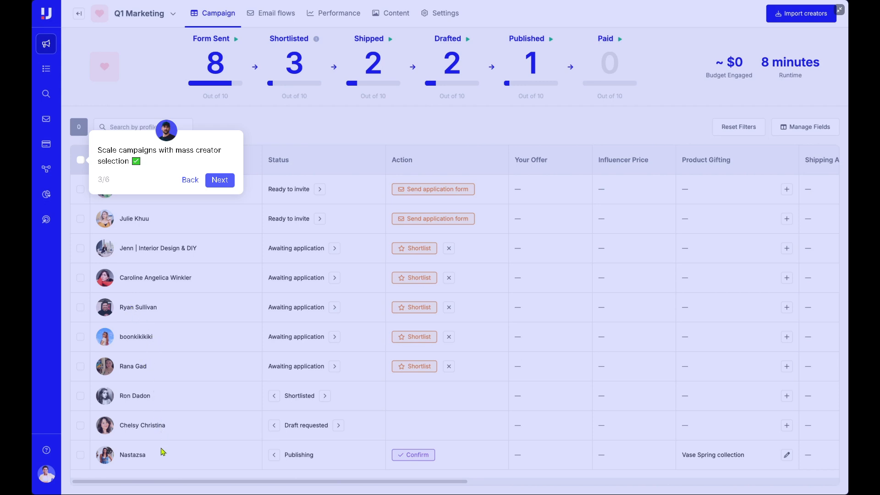
pyautogui.moveTo(229, 197)
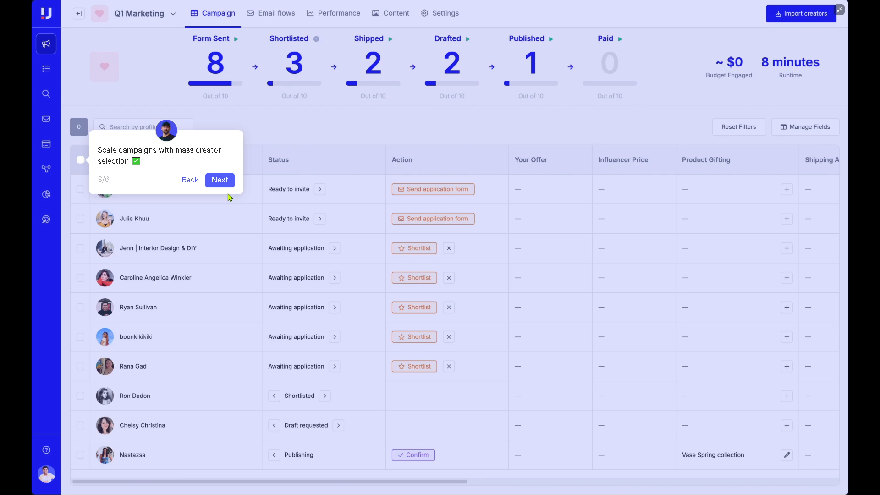
pyautogui.moveTo(219, 180)
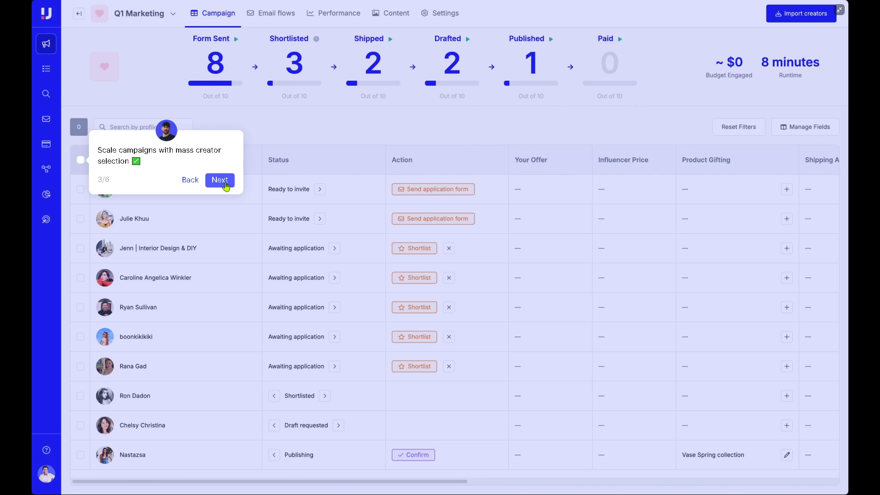
# Advance the tour to the email follow-up sequence with its 3-day waits
pyautogui.click(220, 180)
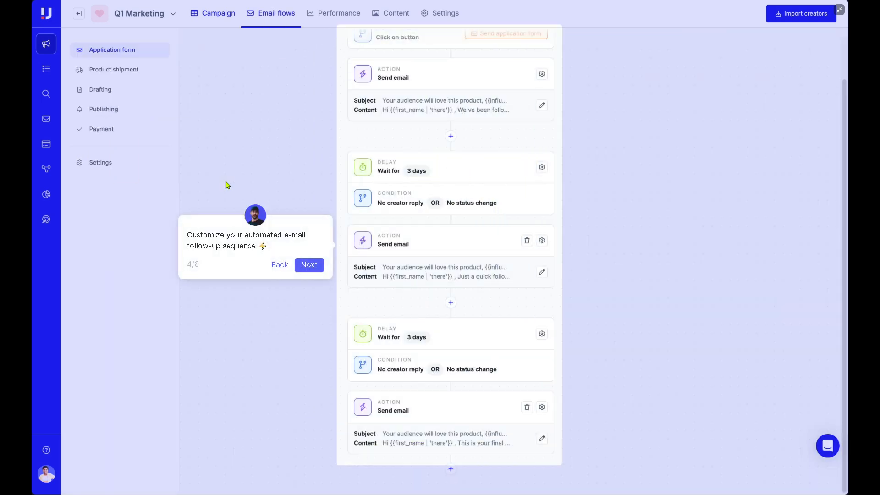
pyautogui.moveTo(435, 91)
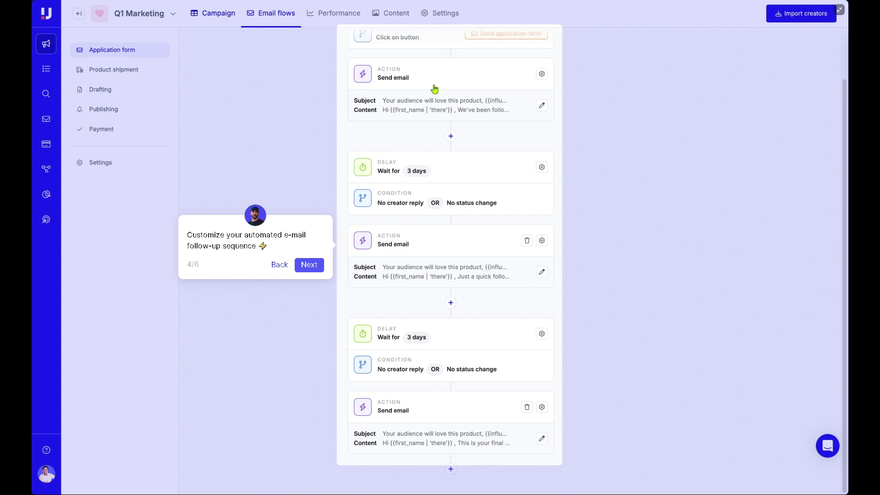
pyautogui.moveTo(422, 94)
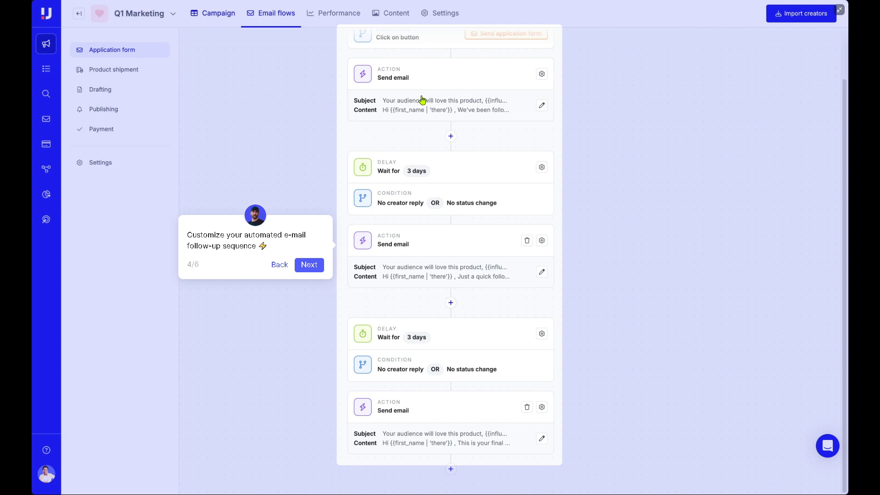
pyautogui.moveTo(375, 120)
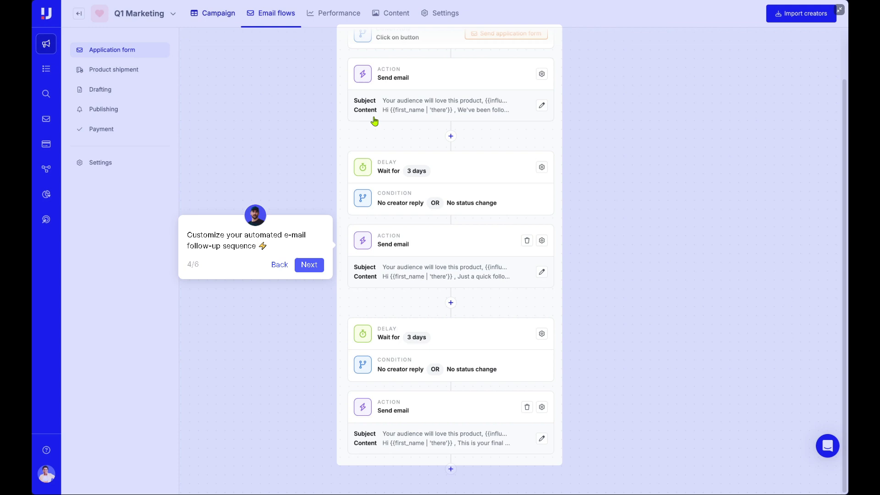
pyautogui.moveTo(402, 109)
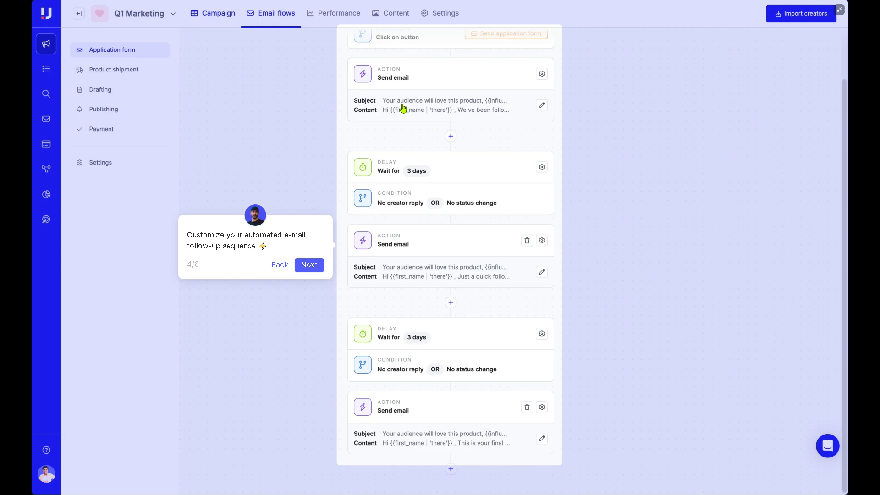
pyautogui.moveTo(403, 178)
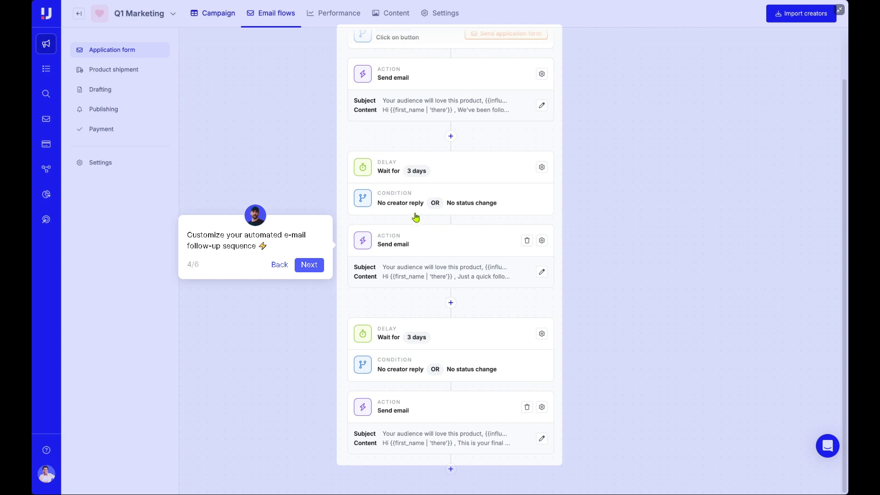
pyautogui.moveTo(413, 275)
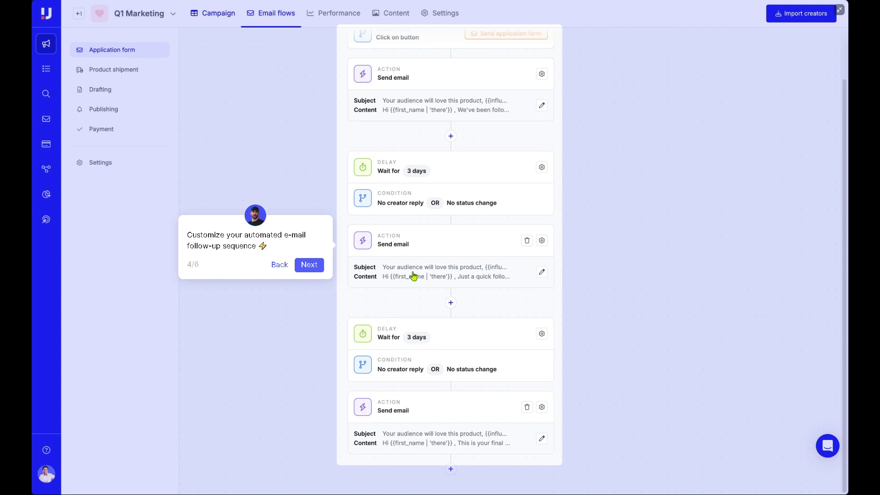
pyautogui.moveTo(417, 294)
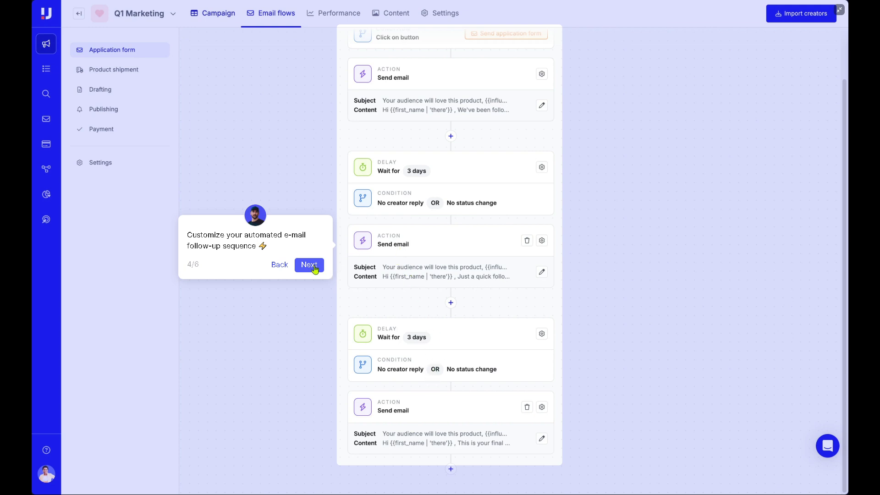
# Advance the tour to step 5 about sending custom invites to all creators
pyautogui.click(308, 265)
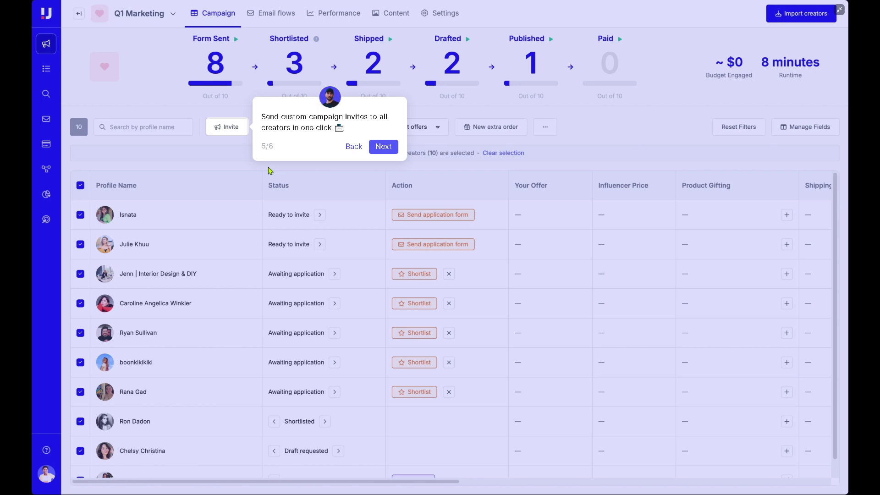
pyautogui.moveTo(328, 146)
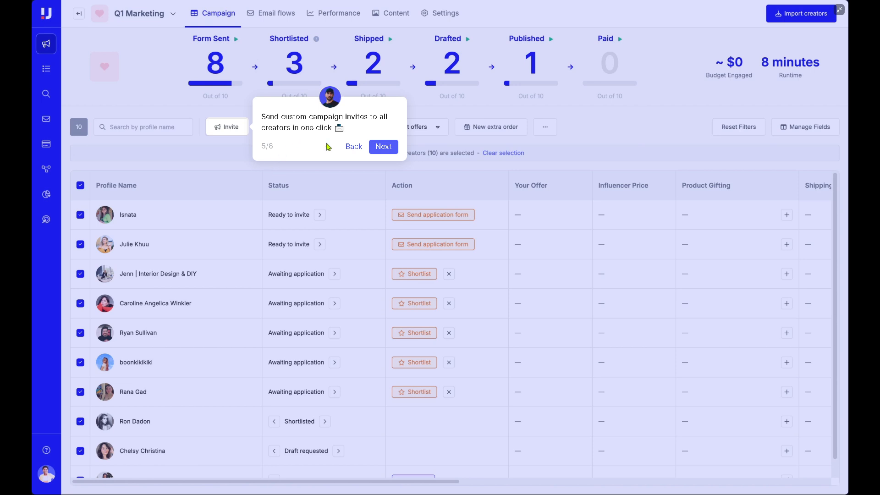
pyautogui.moveTo(295, 151)
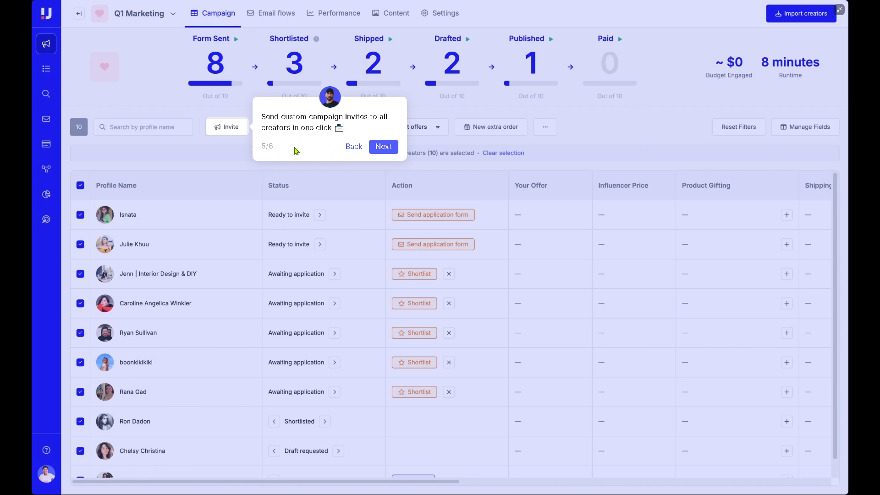
pyautogui.moveTo(144, 284)
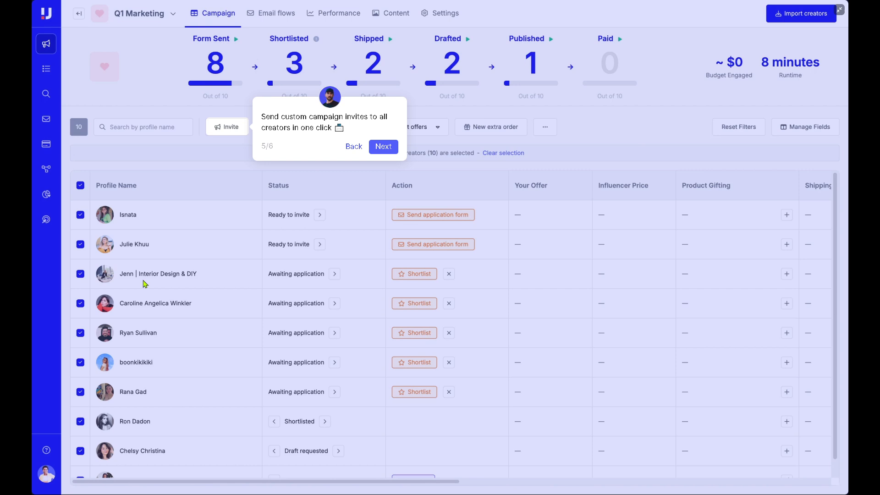
pyautogui.moveTo(144, 452)
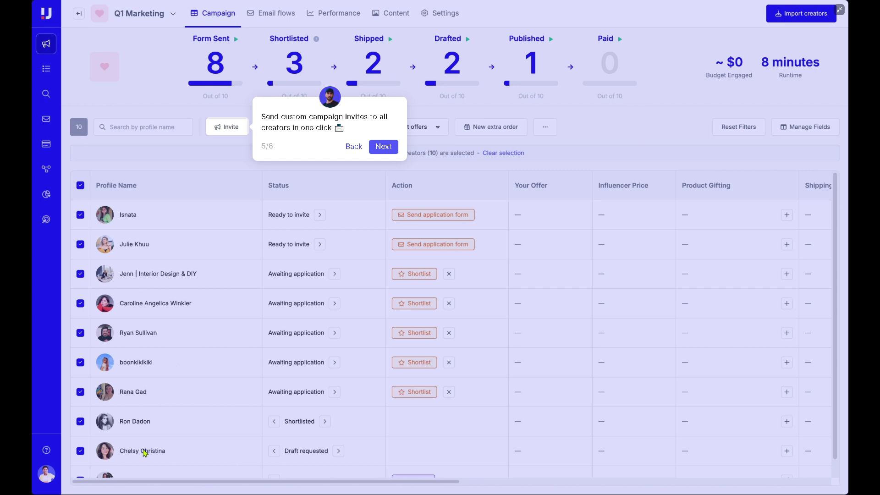
pyautogui.moveTo(199, 198)
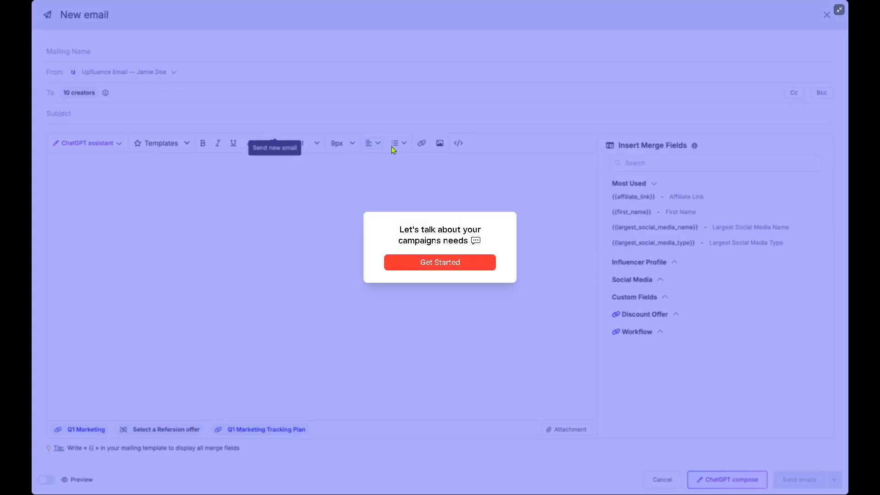
pyautogui.moveTo(169, 130)
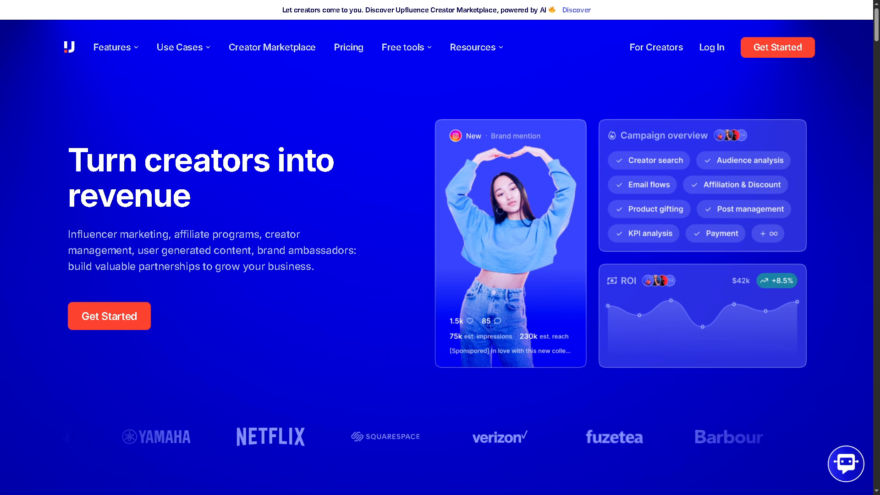
# Go from the homepage Features menu to the influencer recruitment feature page
pyautogui.click(115, 47)
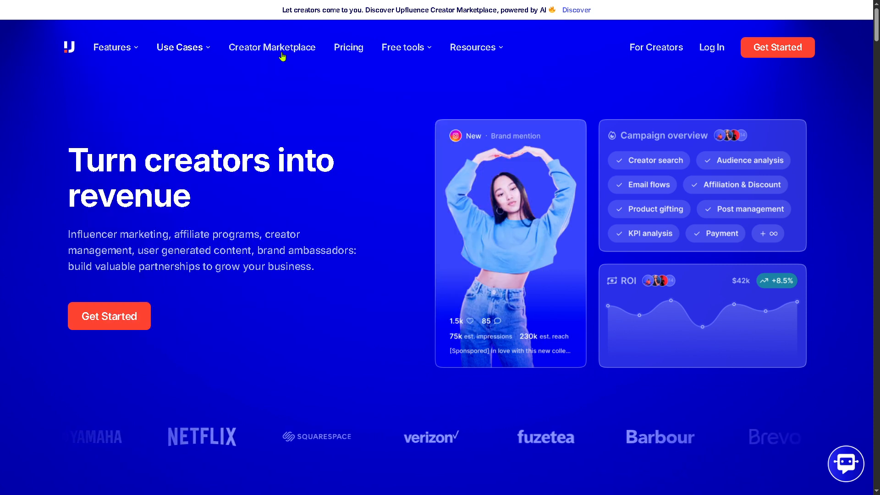
pyautogui.moveTo(347, 47)
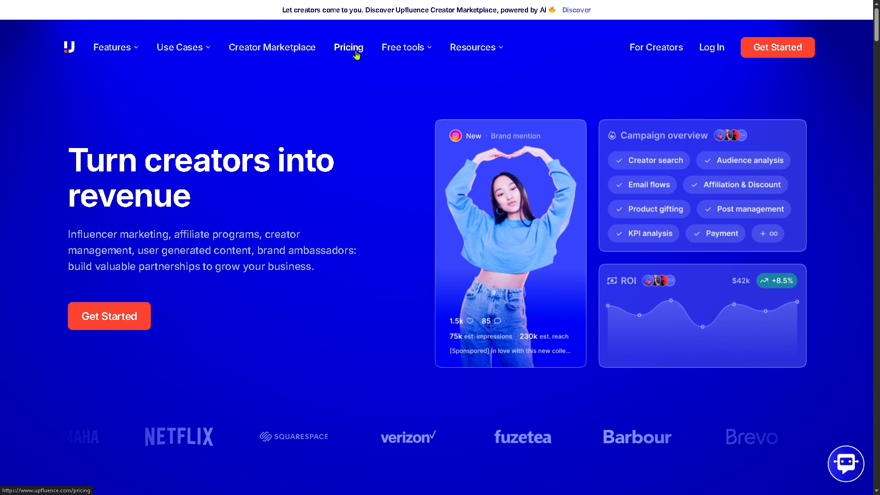
pyautogui.click(112, 47)
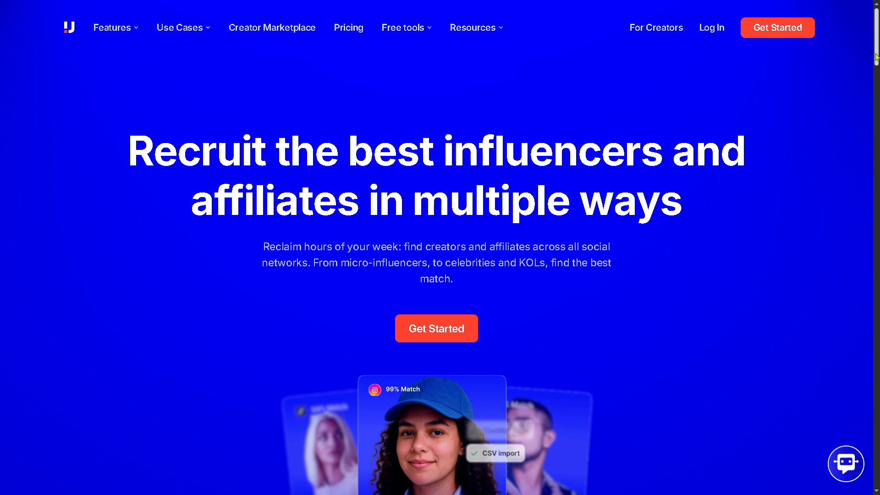
# Browse the recruitment page's feature sections and reach the Influencer Outreach page
pyautogui.scroll(-3)
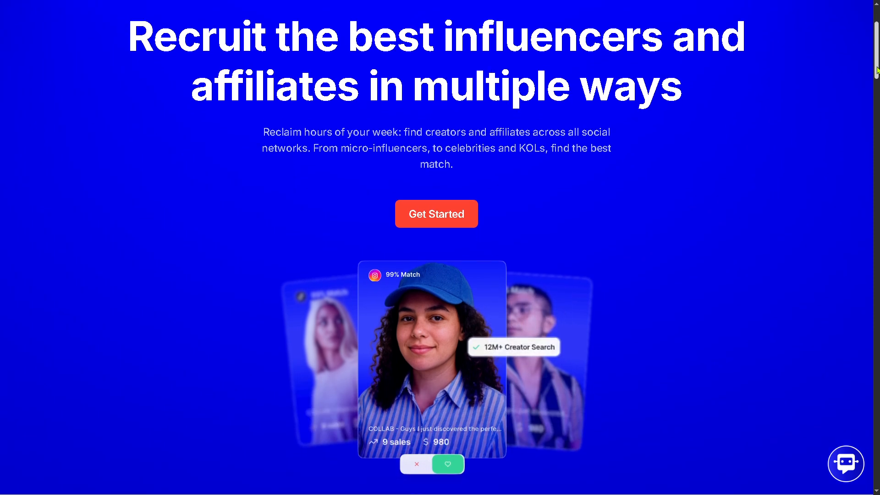
pyautogui.scroll(-3)
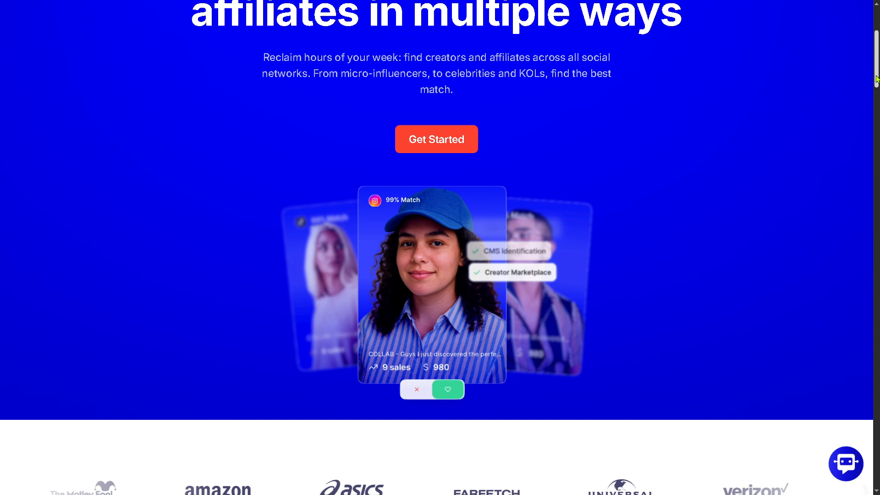
pyautogui.scroll(-3)
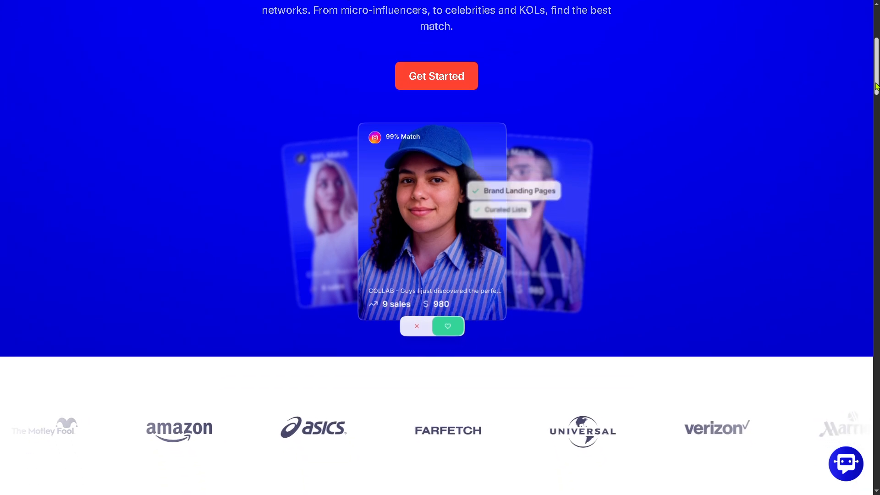
pyautogui.scroll(-3)
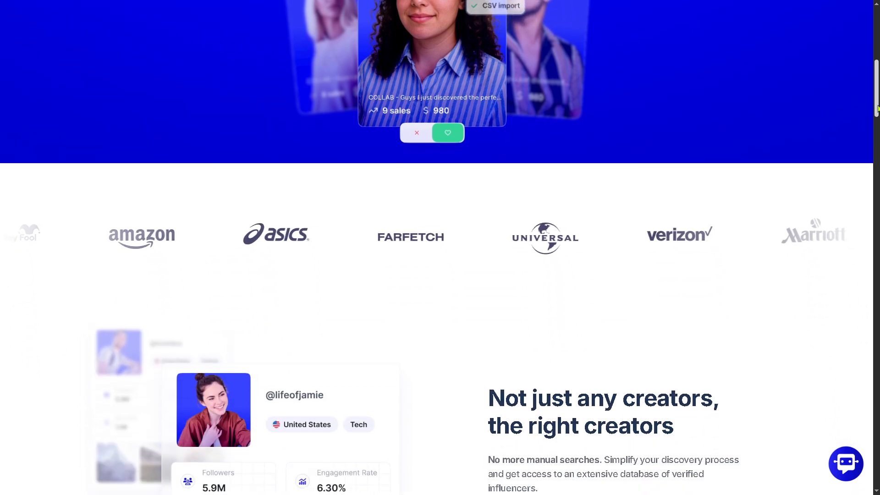
pyautogui.scroll(-3)
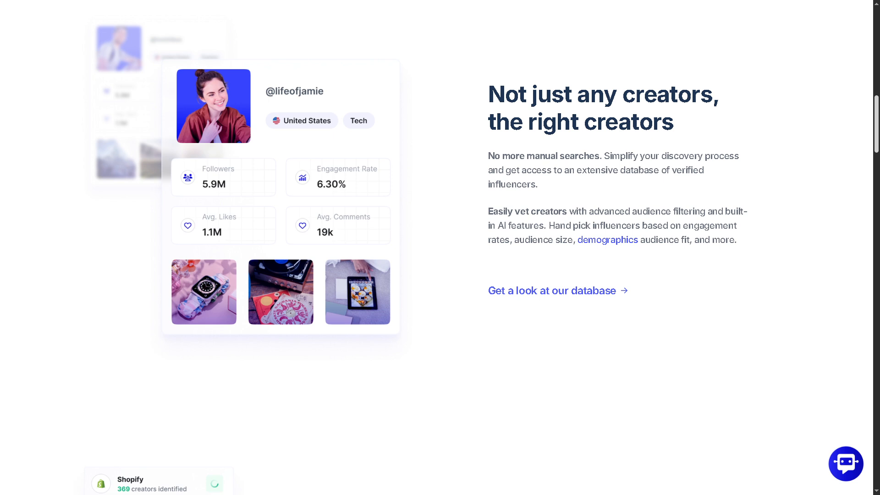
pyautogui.scroll(-3)
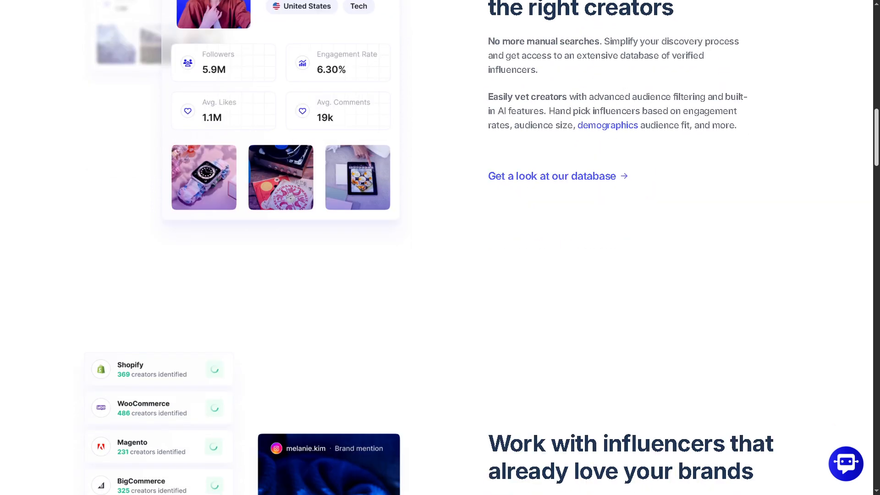
pyautogui.scroll(-3)
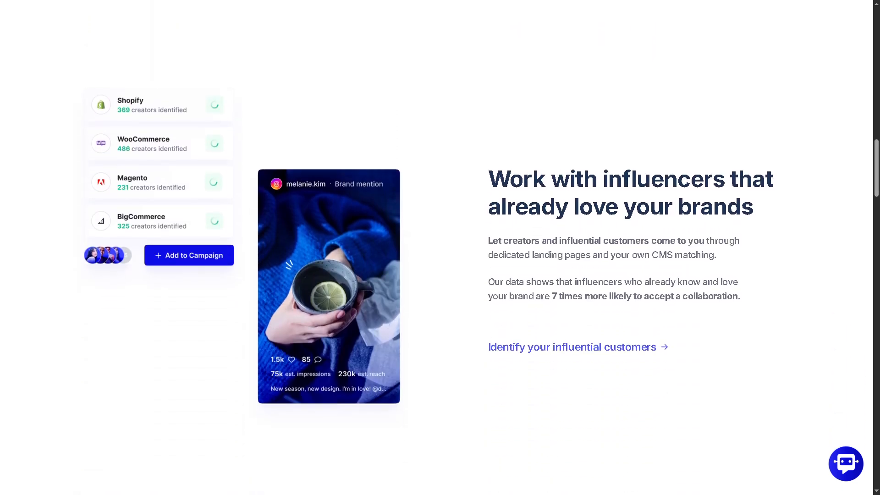
pyautogui.scroll(3)
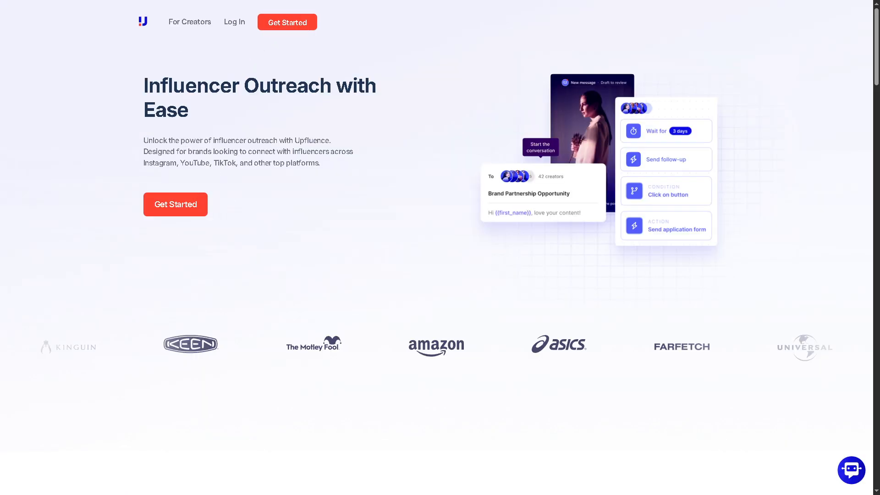
# Browse the Influencer Outreach page and move on to the Scale Campaigns page
pyautogui.scroll(-3)
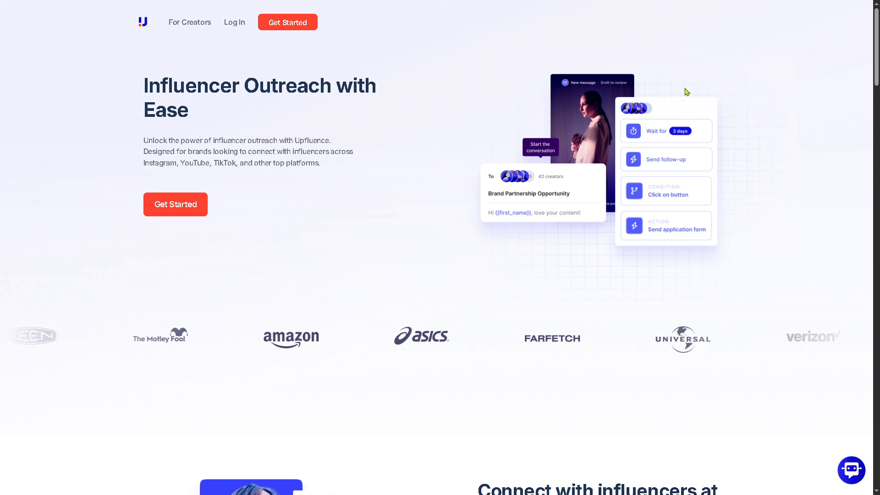
pyautogui.scroll(-3)
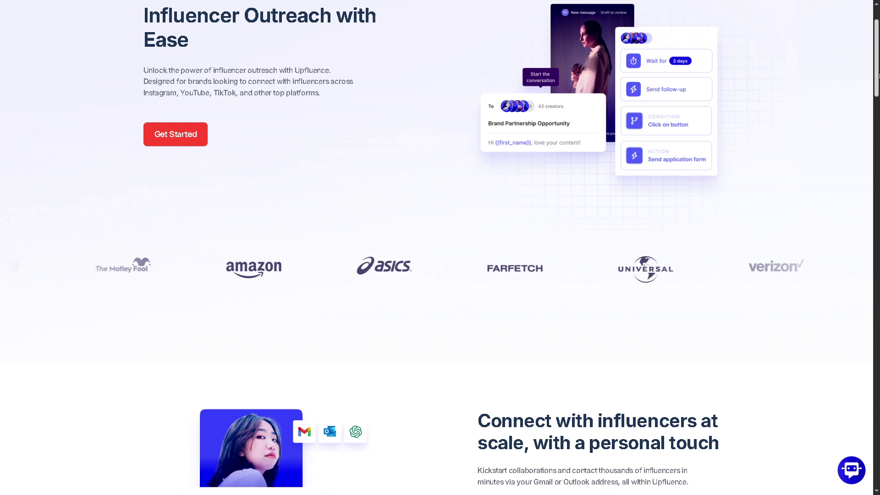
pyautogui.scroll(-3)
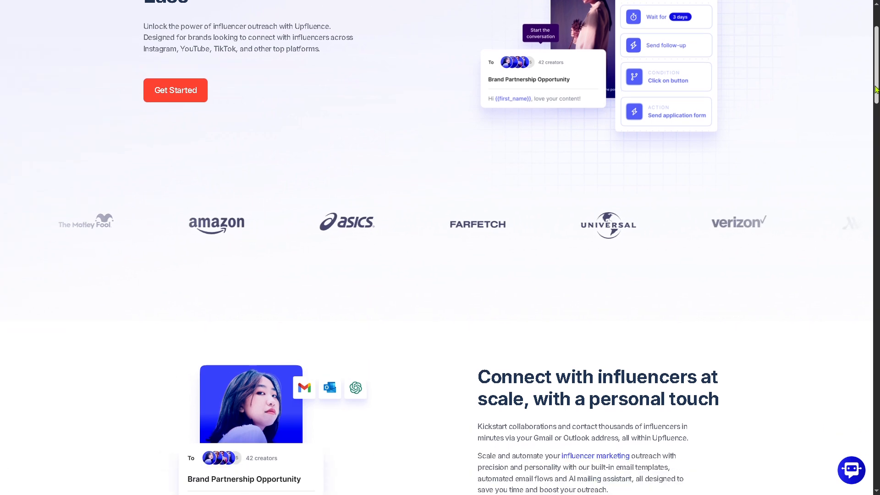
pyautogui.scroll(3)
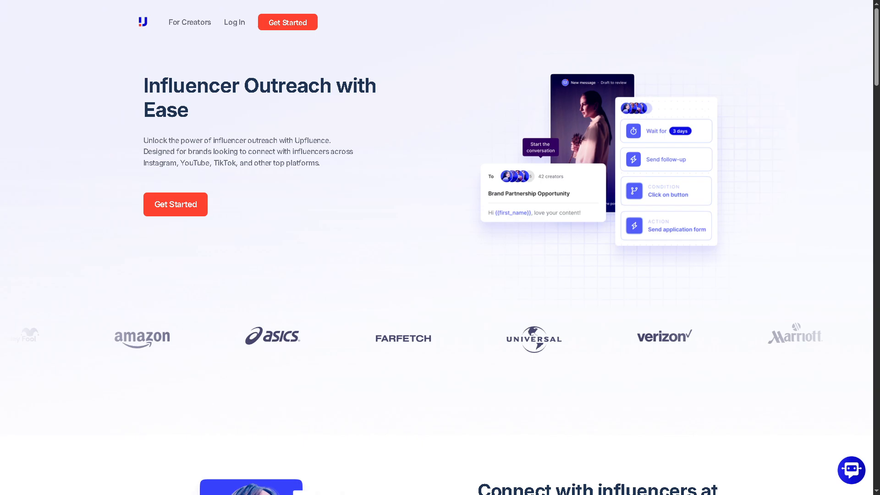
pyautogui.click(177, 22)
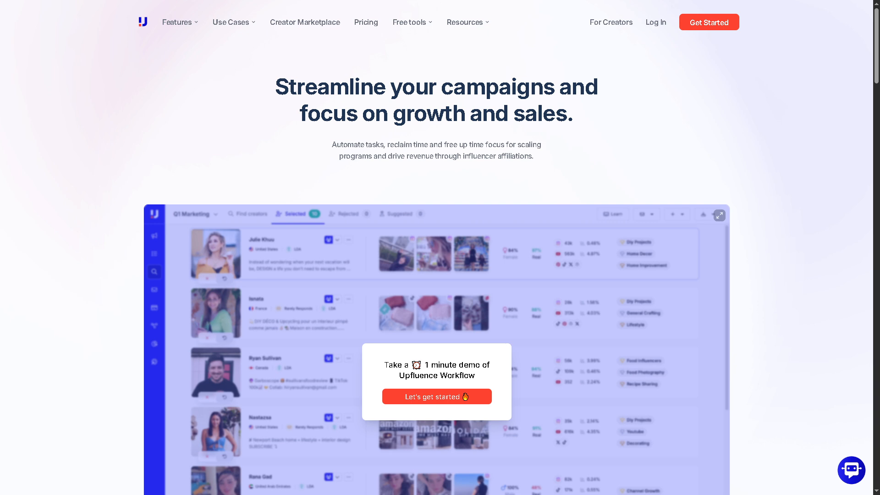
pyautogui.moveTo(195, 68)
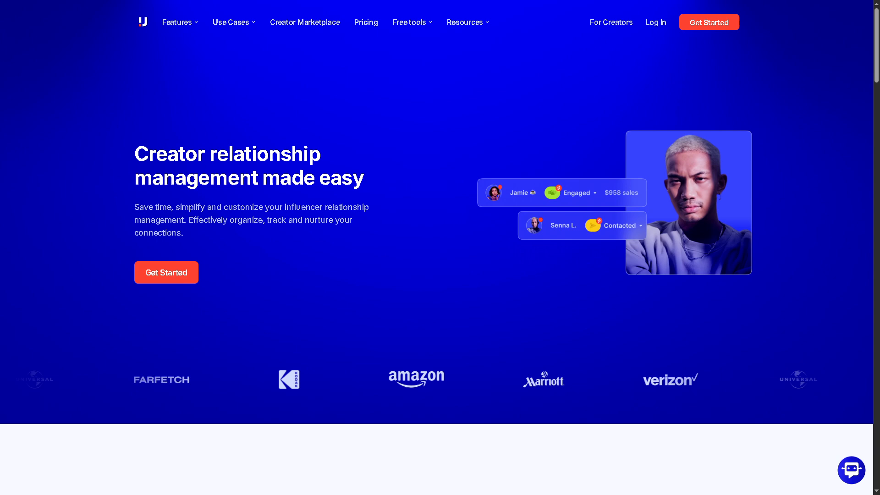
# Go via the Features menu to the automated product seeding (Send Products) page
pyautogui.click(177, 22)
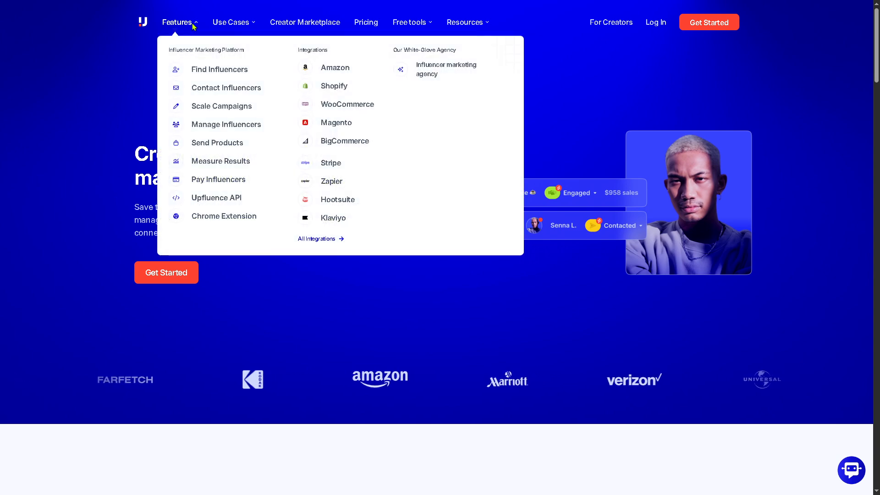
pyautogui.click(217, 143)
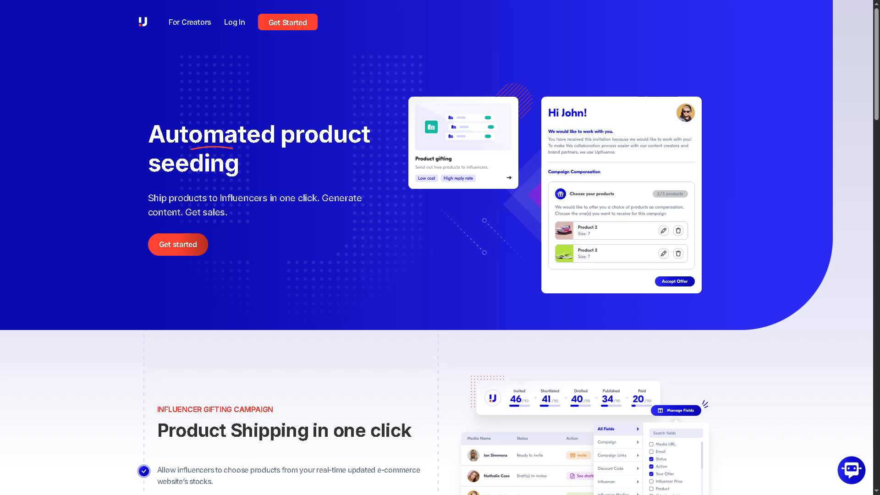
# View Measure Results from the Features menu and return to Manage Influencers
pyautogui.click(176, 22)
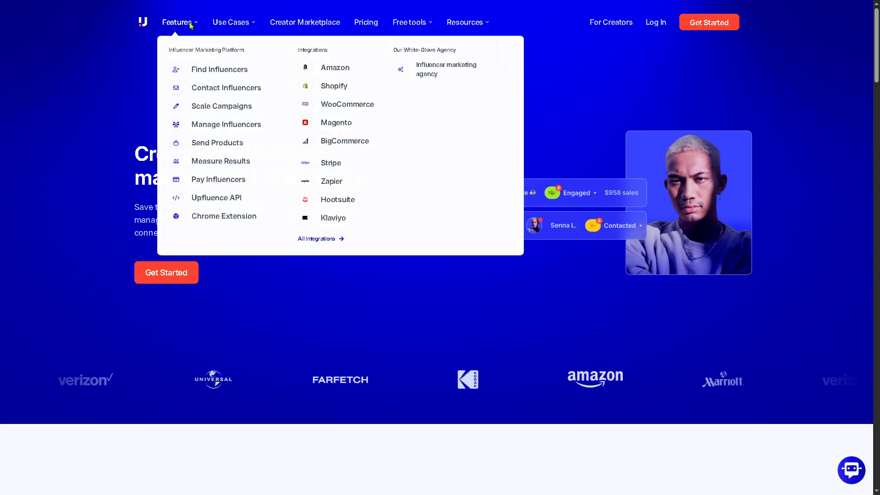
pyautogui.moveTo(220, 163)
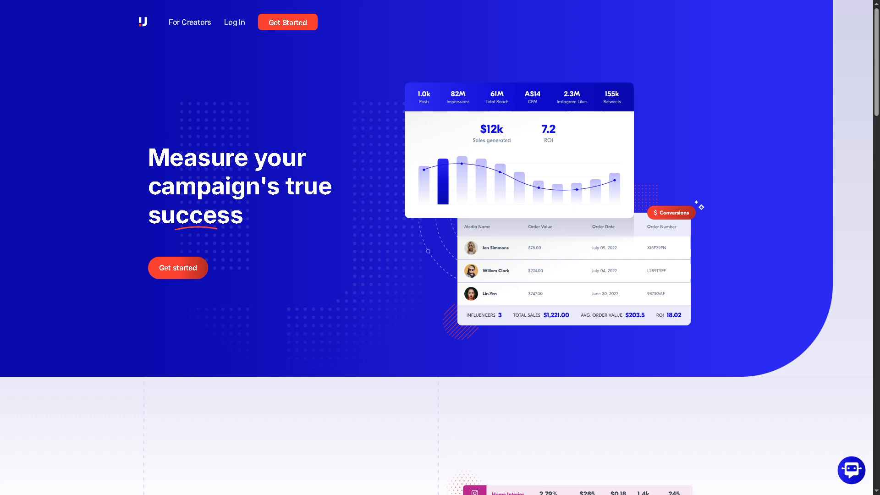
pyautogui.moveTo(150, 181)
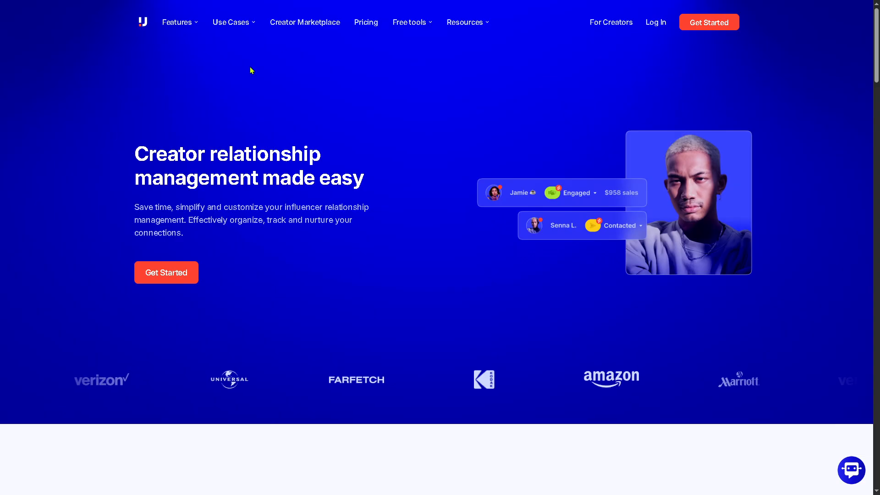
# Browse the Pay Influencers feature page down to the bulk creator payments section
pyautogui.click(178, 22)
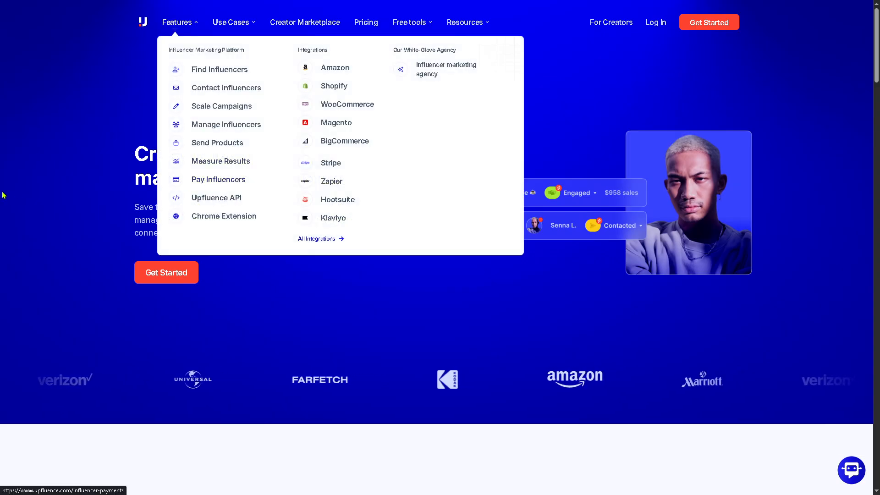
pyautogui.click(218, 179)
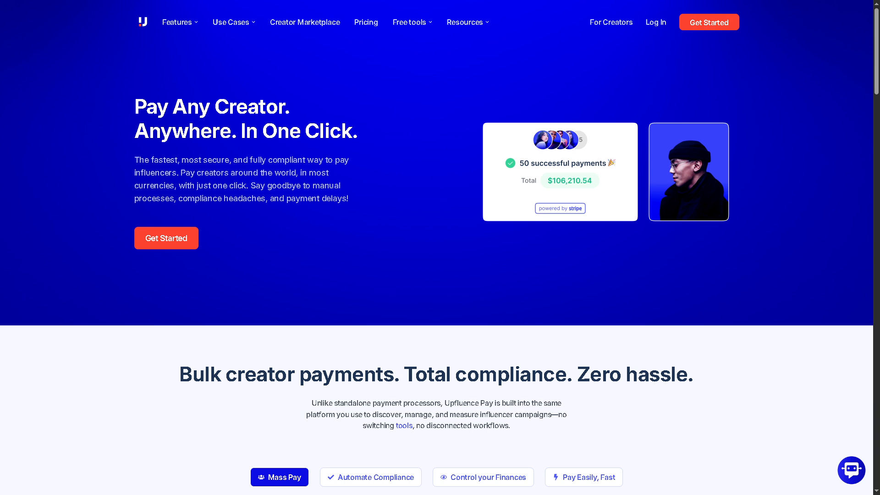
pyautogui.moveTo(505, 139)
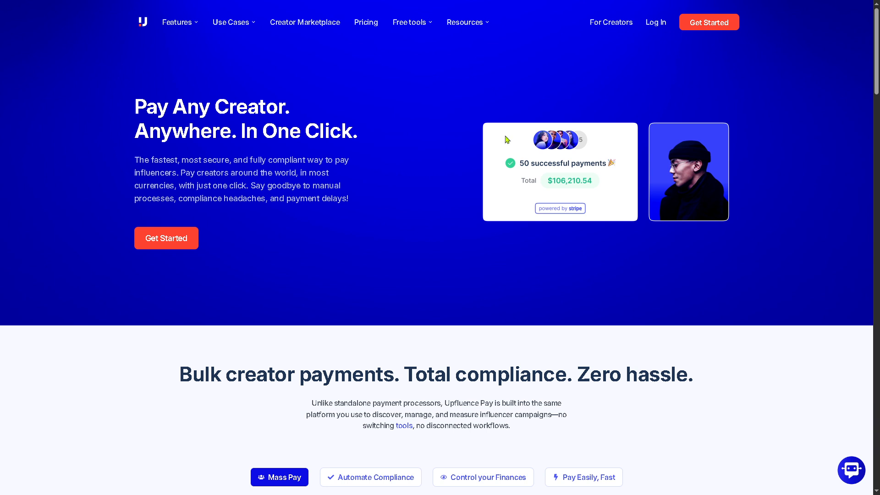
pyautogui.scroll(-3)
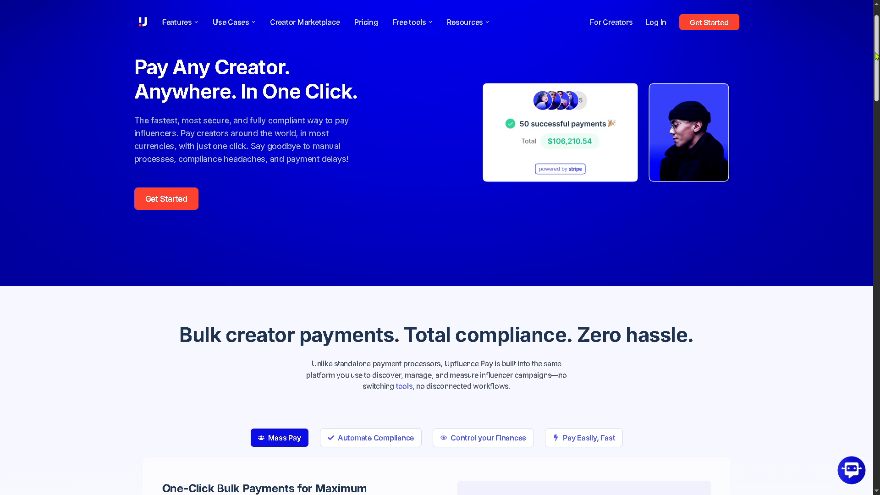
pyautogui.scroll(-3)
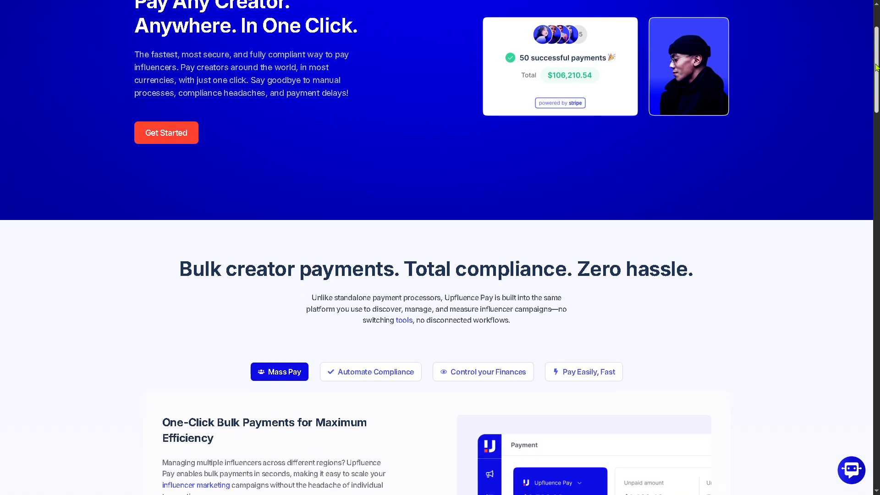
pyautogui.scroll(-3)
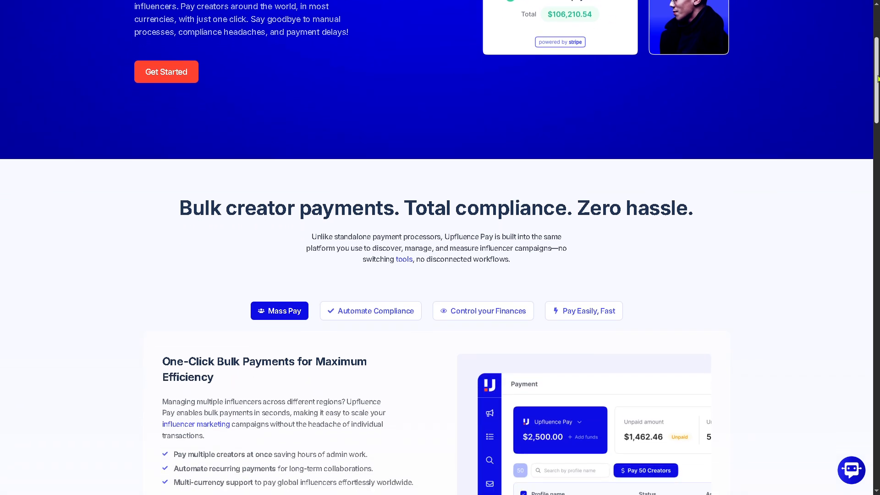
pyautogui.click(177, 22)
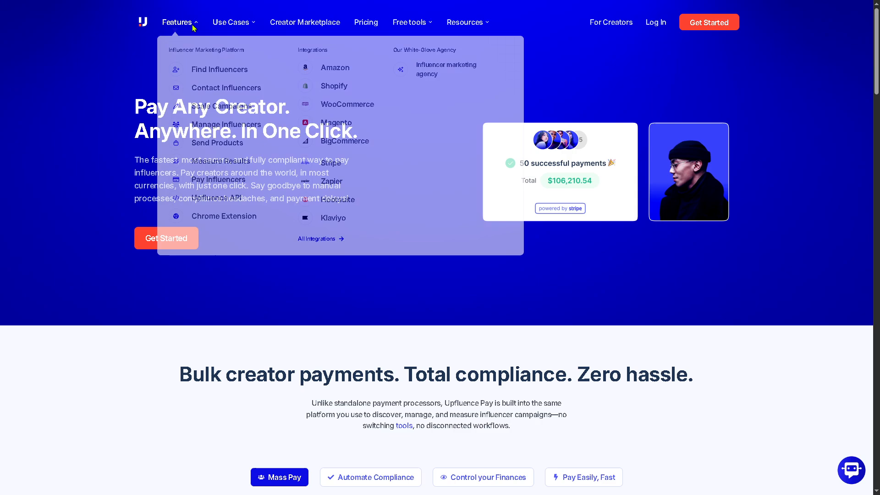
# View the Upfluence API feature page, then go to the Chrome Extension feature page
pyautogui.click(216, 197)
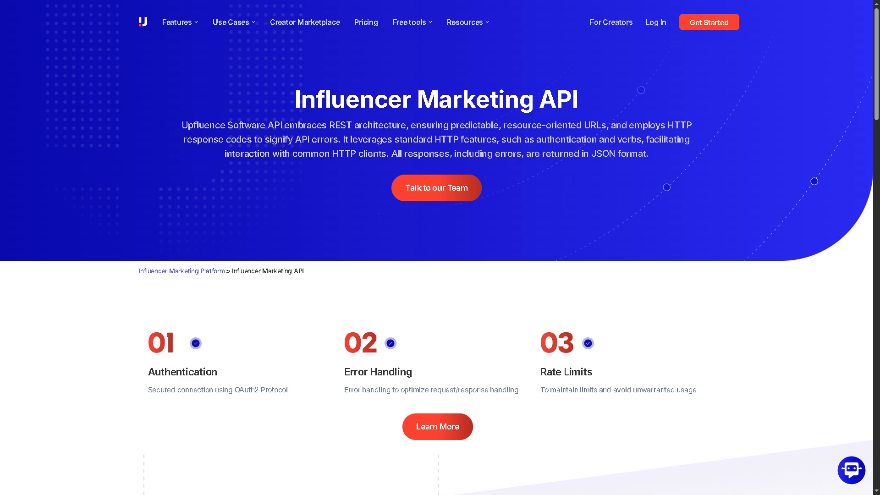
pyautogui.click(178, 22)
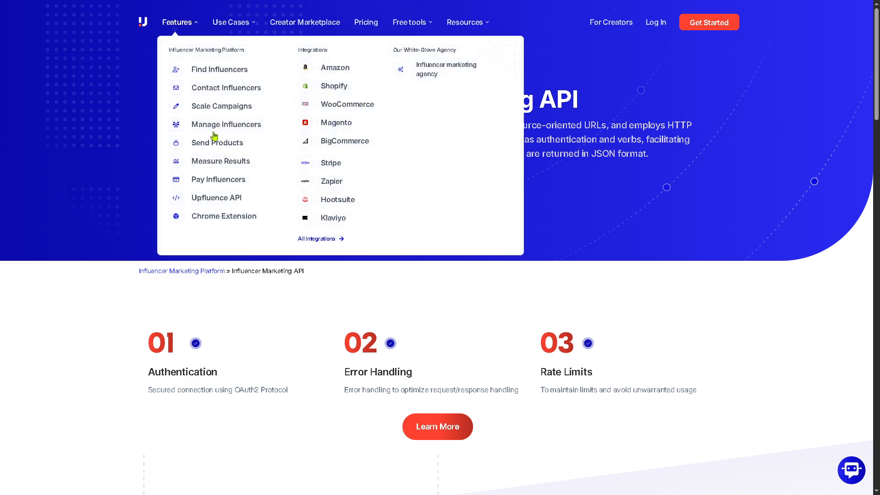
pyautogui.click(223, 215)
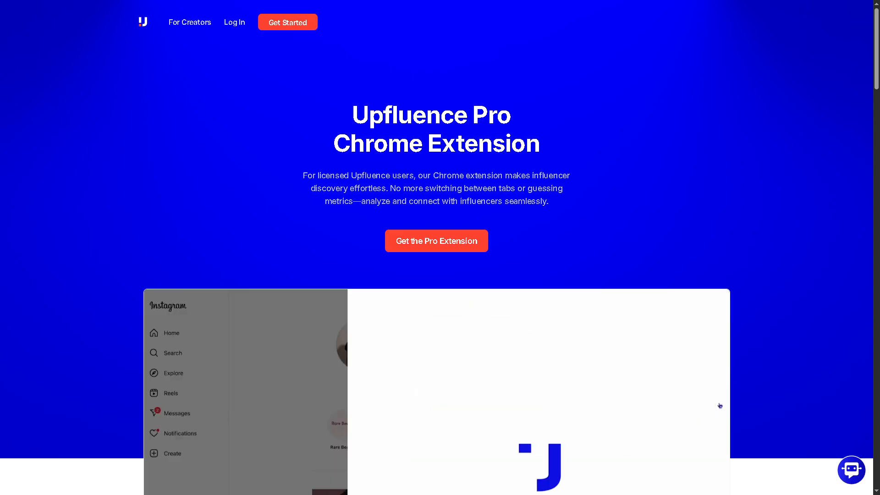
pyautogui.moveTo(517, 242)
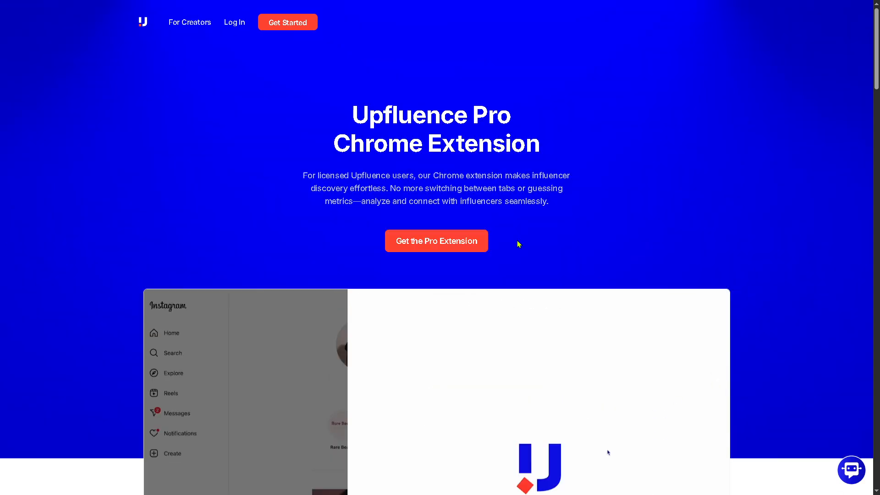
# Watch the Chrome extension demo of adding a creator to a workflow, returning to the API page
pyautogui.scroll(-3)
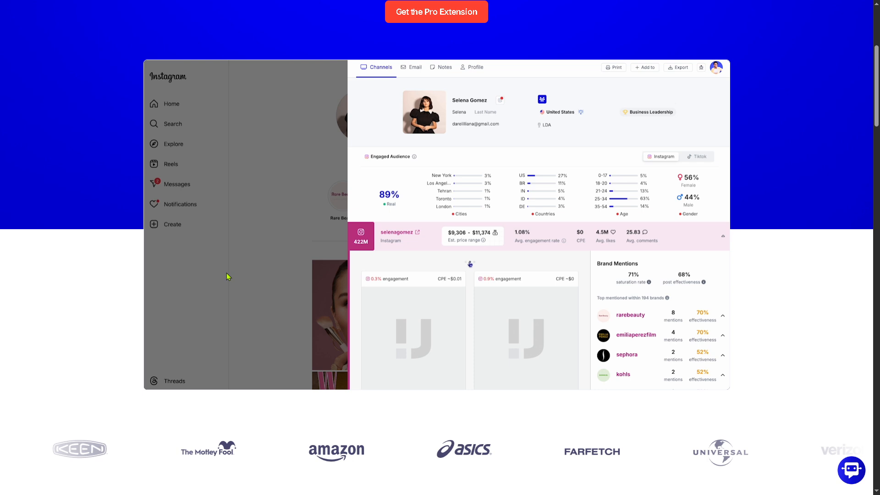
pyautogui.click(644, 67)
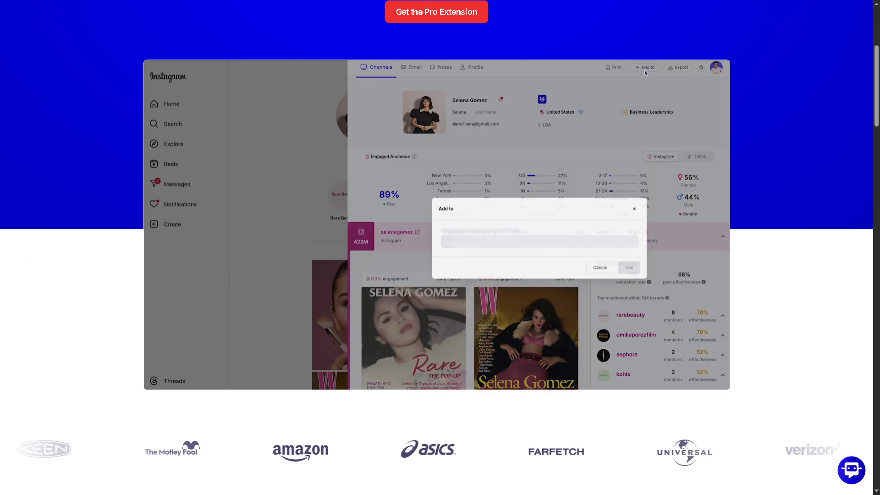
pyautogui.click(536, 257)
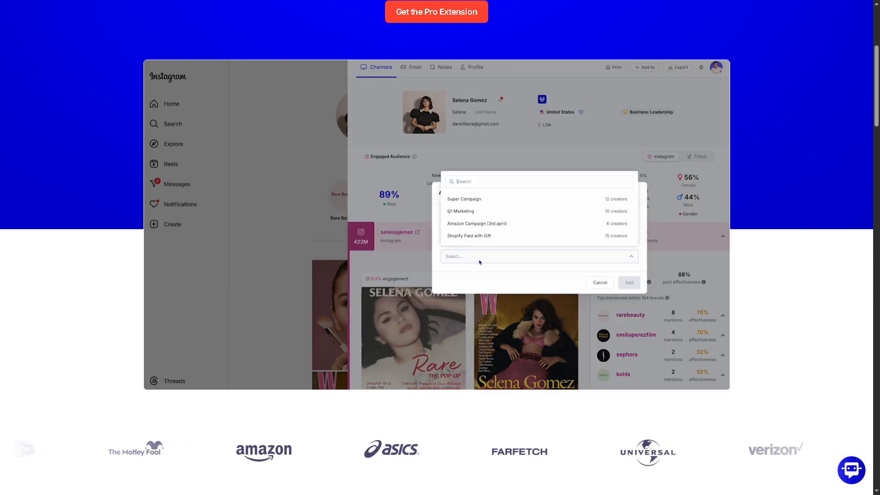
pyautogui.click(463, 198)
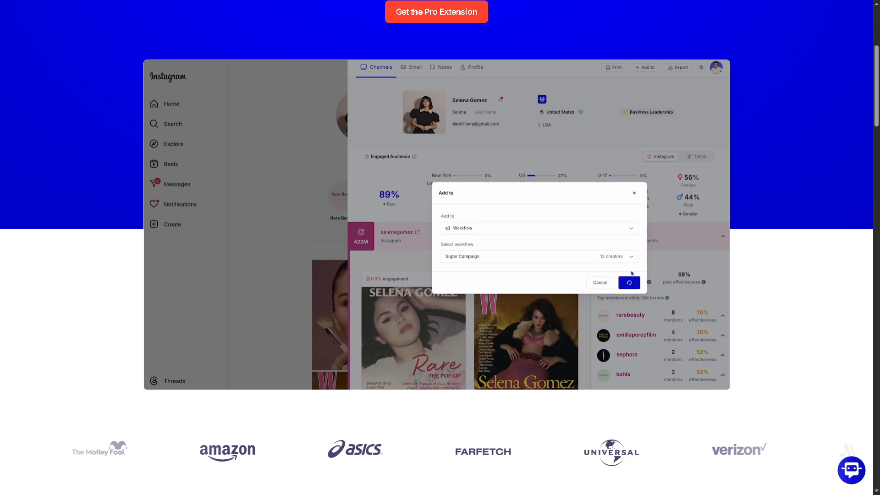
pyautogui.click(628, 282)
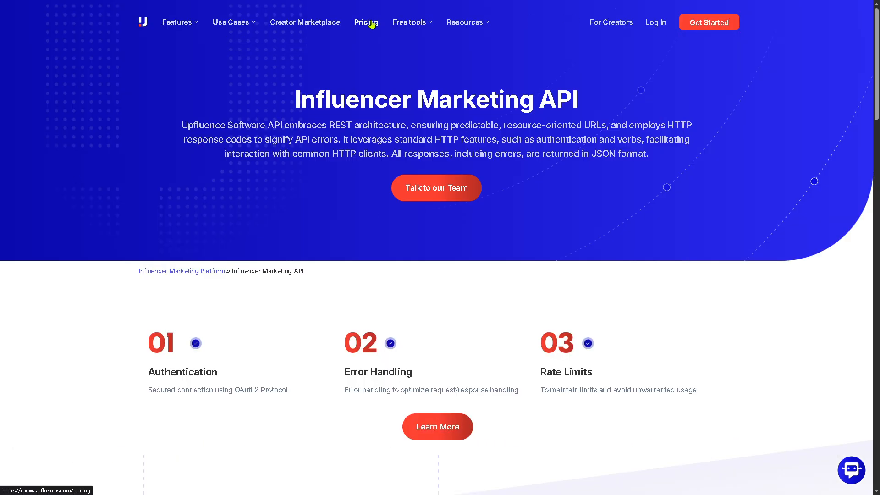
# Review the Custom Pricing page's Search & Contact, Campaign Manager and Payments modules
pyautogui.click(365, 22)
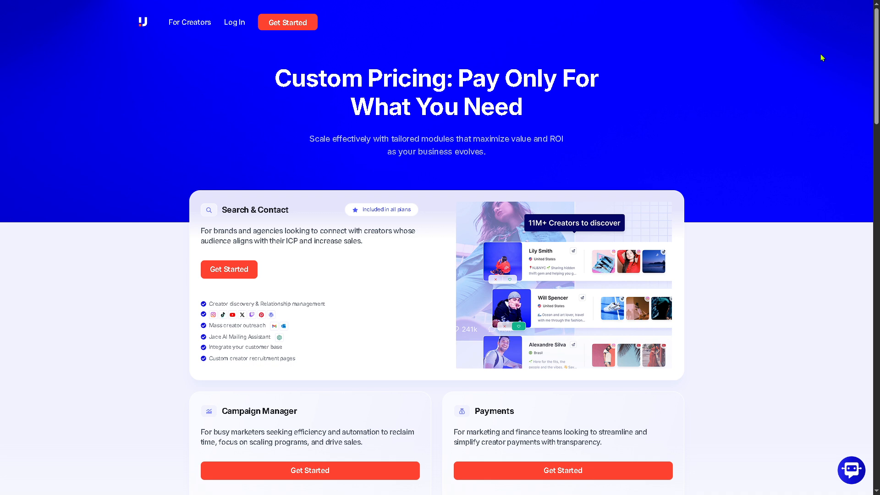
pyautogui.moveTo(872, 68)
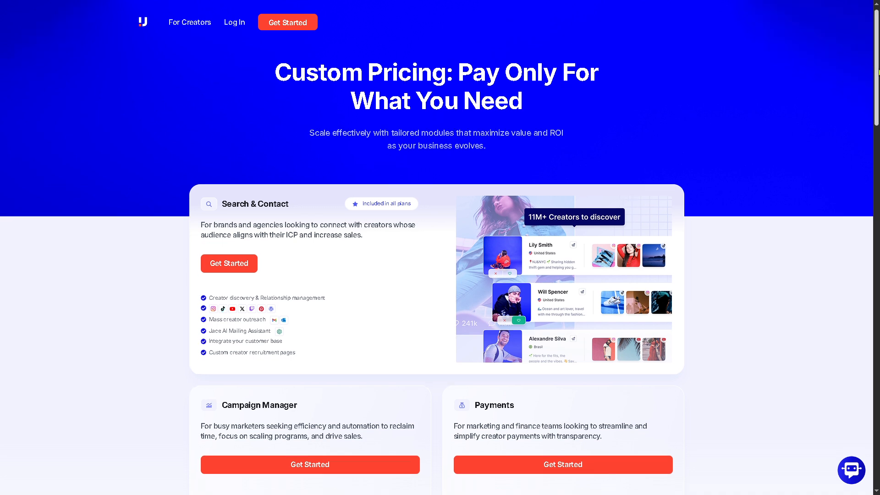
pyautogui.scroll(-3)
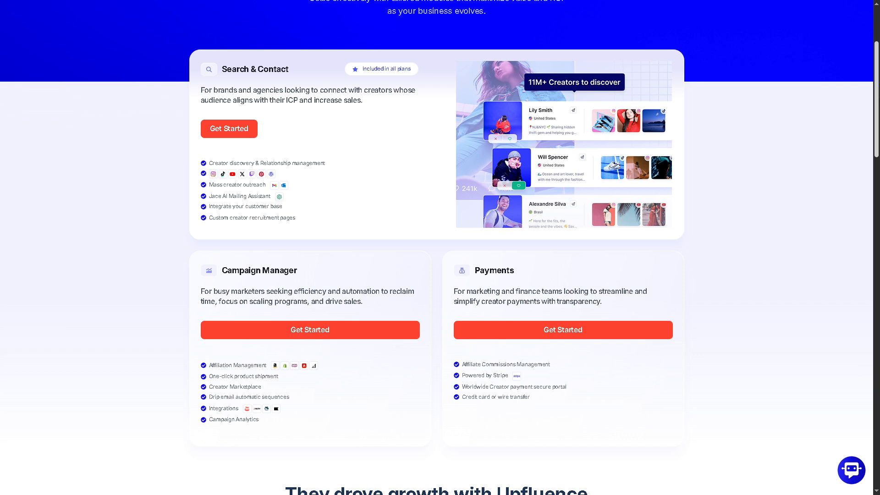
pyautogui.scroll(3)
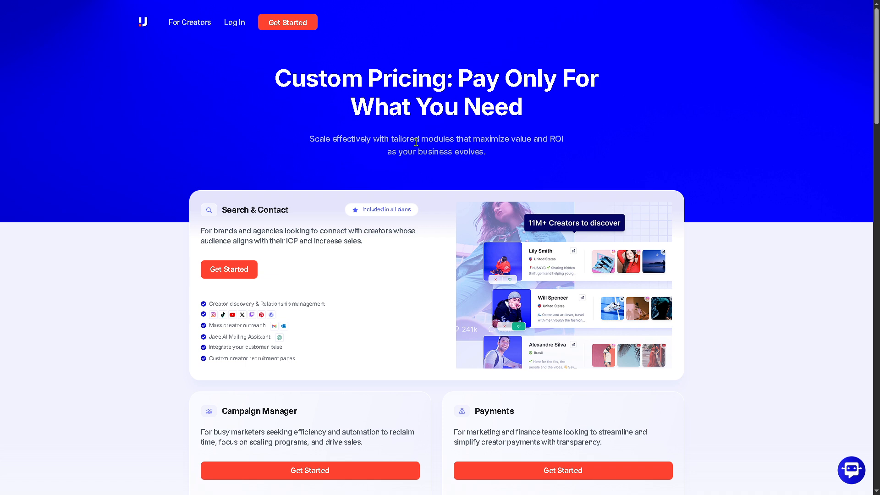
pyautogui.moveTo(229, 269)
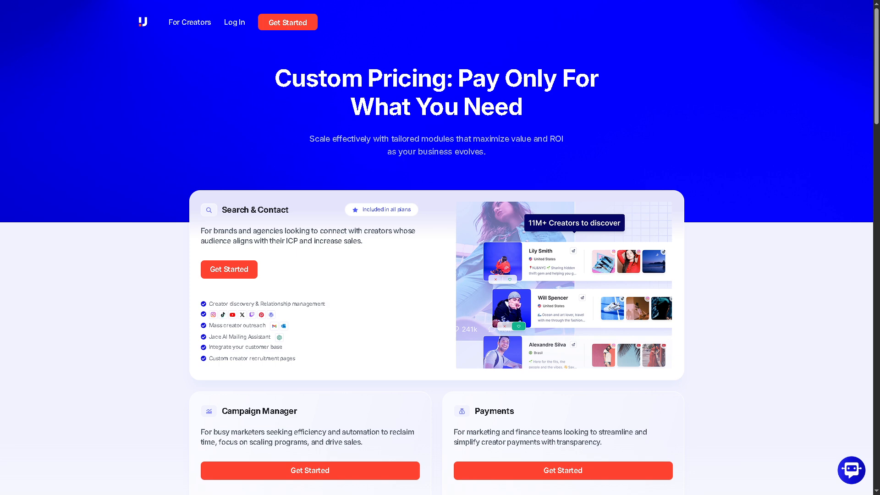
pyautogui.moveTo(234, 113)
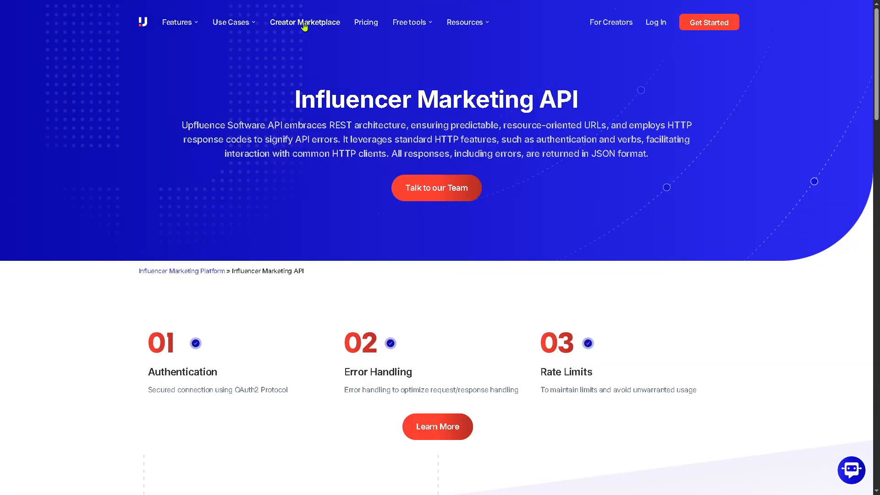
# View the Creator Marketplace page and show the Free tools list
pyautogui.click(305, 22)
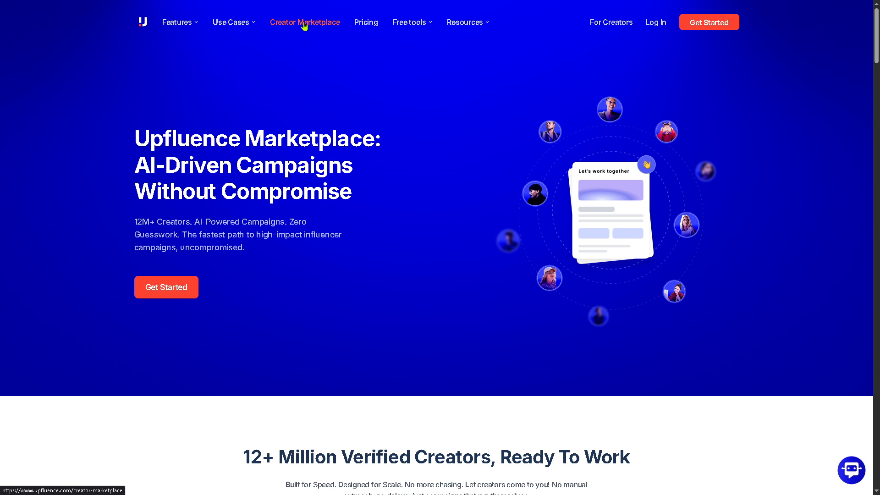
pyautogui.moveTo(299, 175)
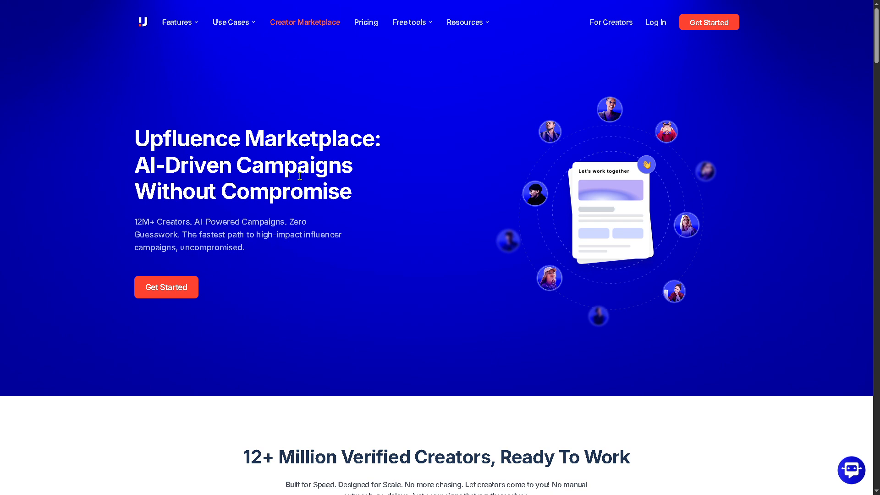
pyautogui.click(409, 22)
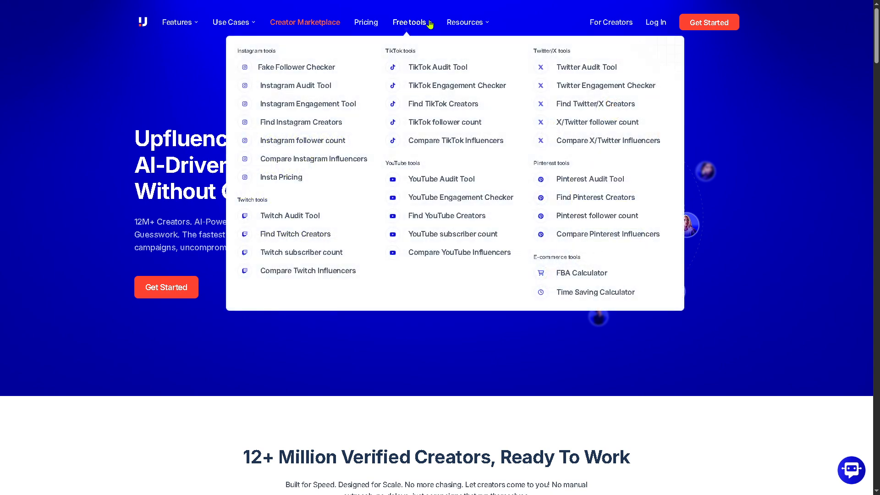
pyautogui.moveTo(428, 37)
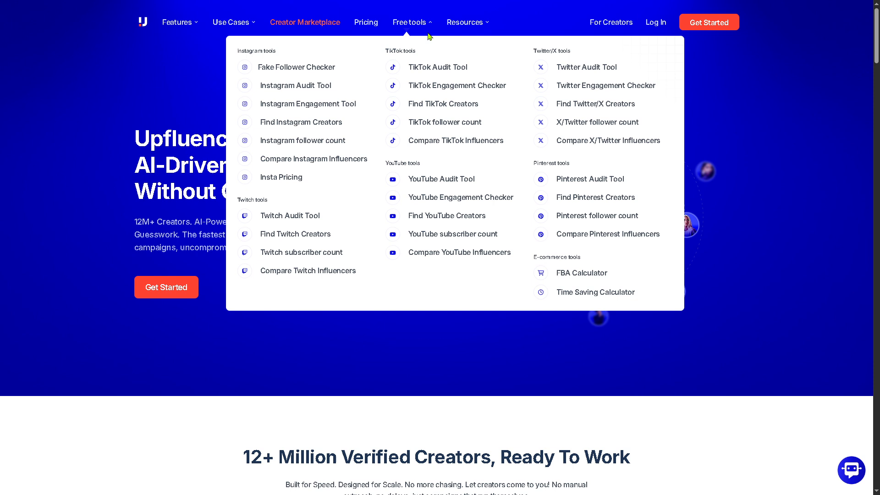
pyautogui.moveTo(421, 85)
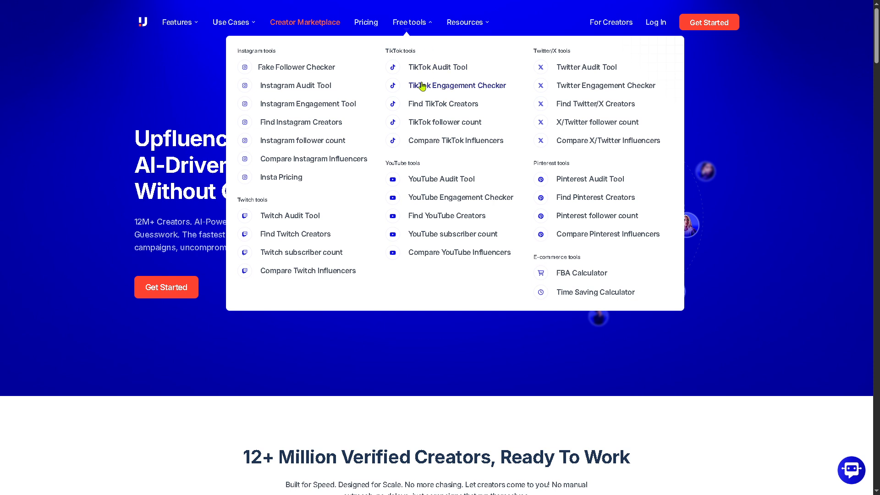
pyautogui.moveTo(289, 54)
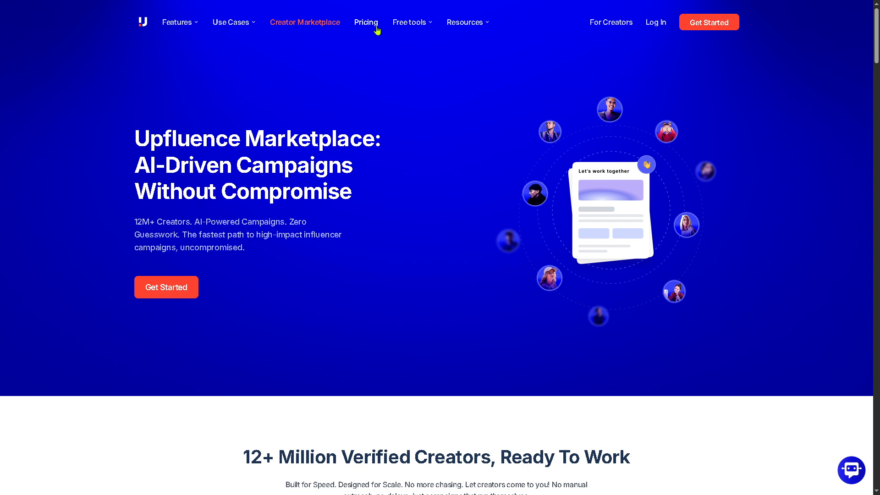
pyautogui.click(409, 22)
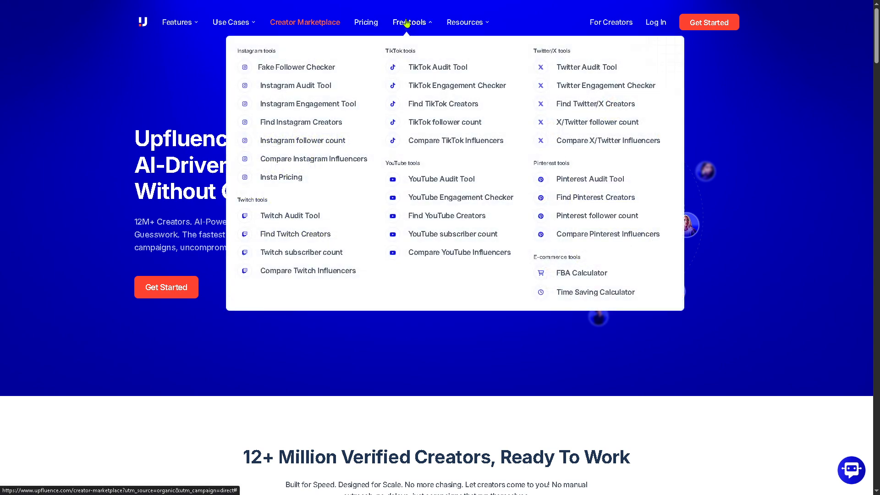
pyautogui.moveTo(368, 67)
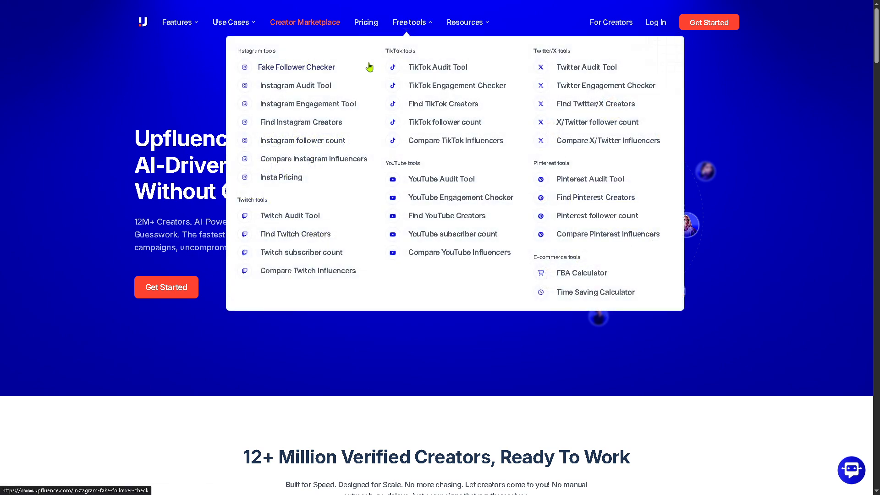
# Go to the Podcast page via Resources and browse the episode list, including 2025 Trends
pyautogui.click(465, 22)
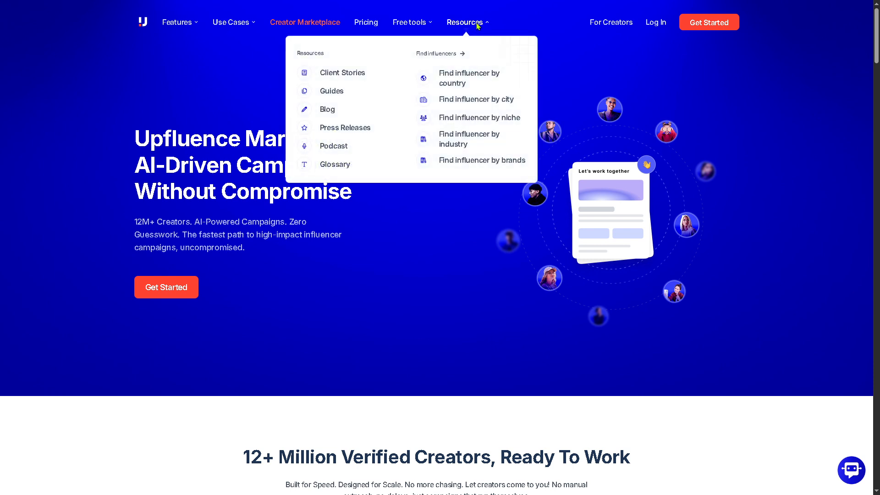
pyautogui.moveTo(382, 63)
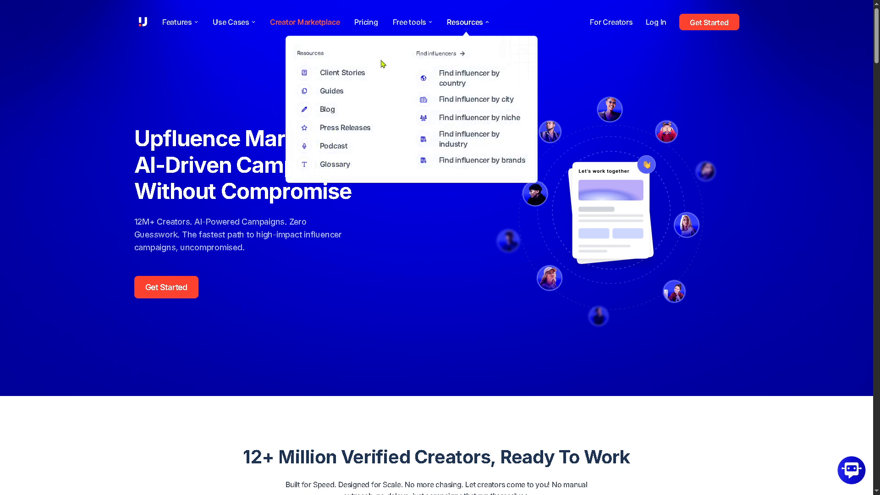
pyautogui.moveTo(342, 73)
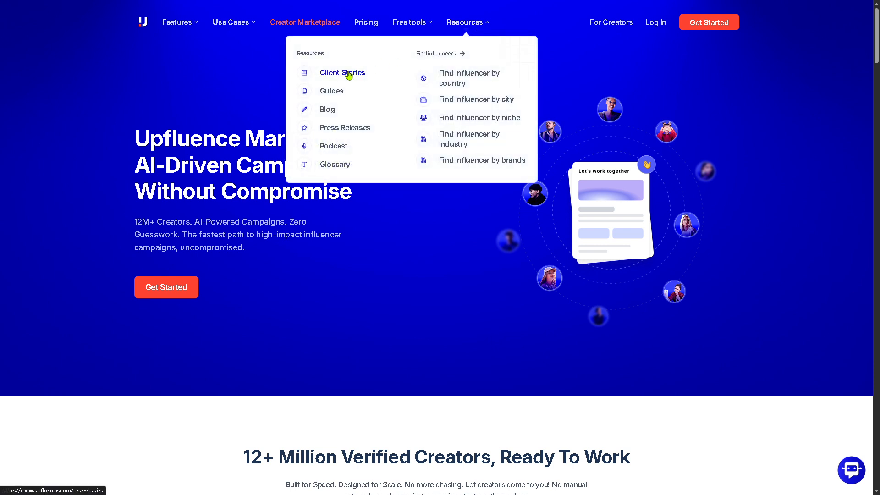
pyautogui.moveTo(327, 109)
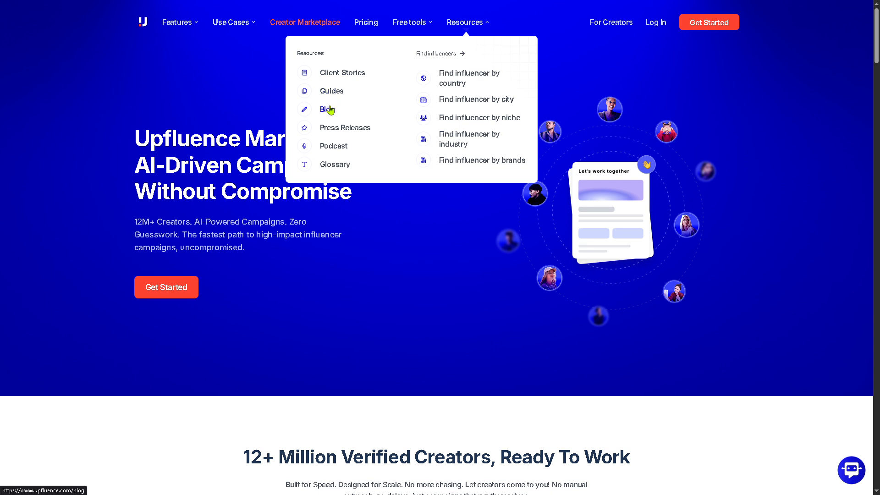
pyautogui.click(333, 146)
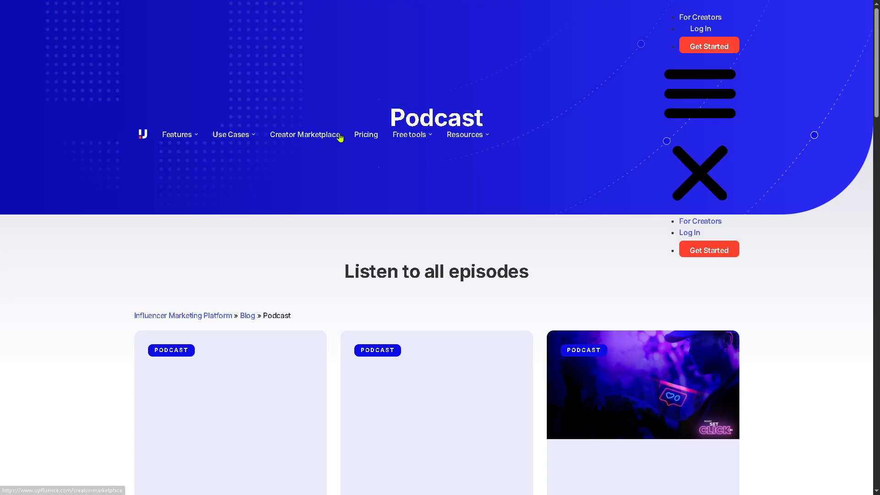
pyautogui.click(699, 172)
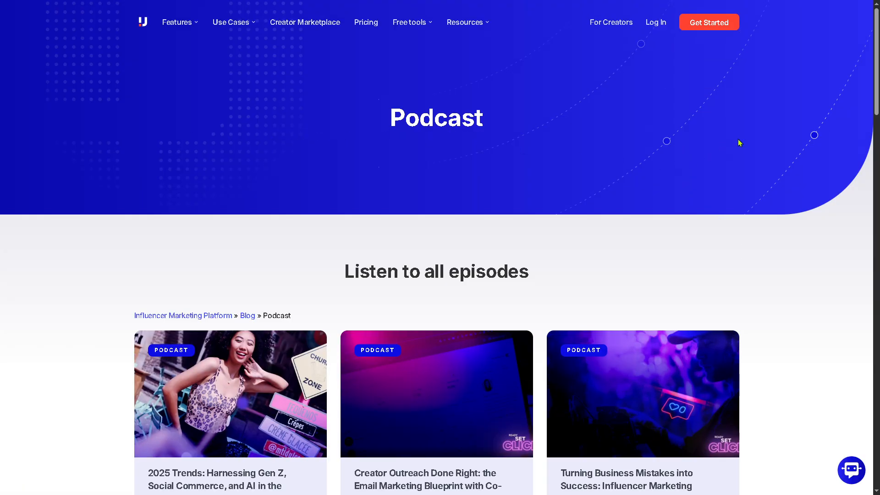
pyautogui.scroll(-3)
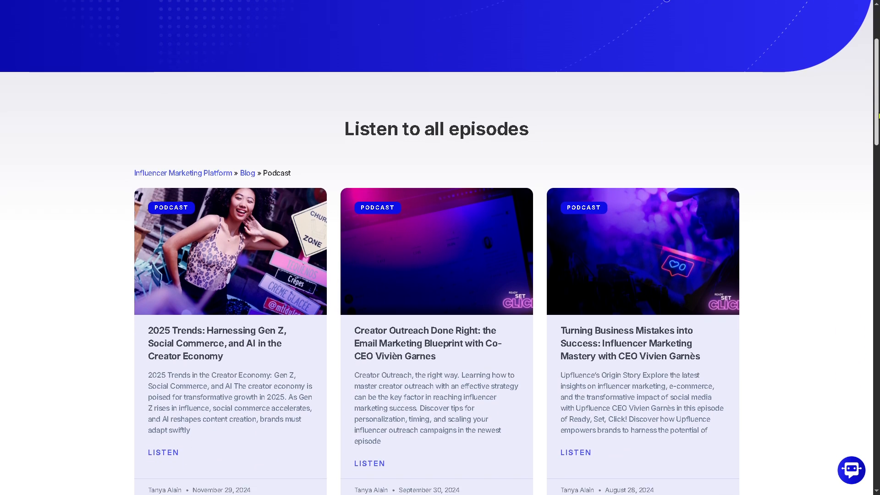
pyautogui.scroll(-3)
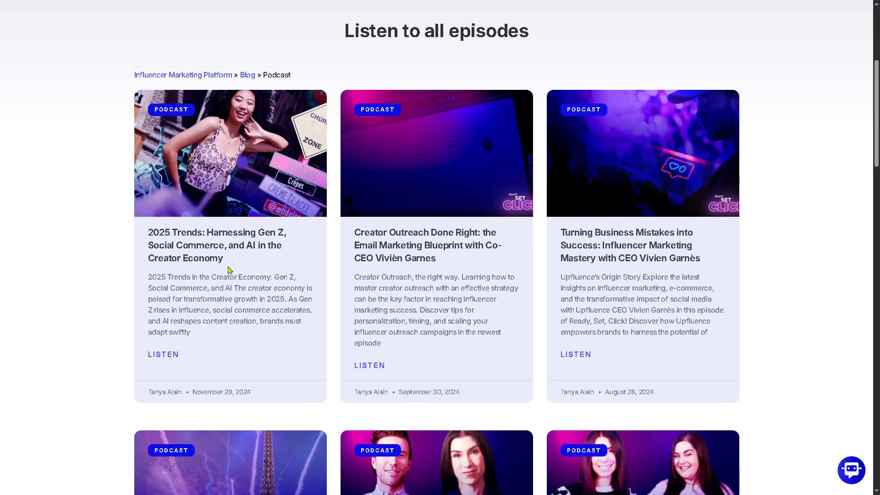
pyautogui.moveTo(229, 268)
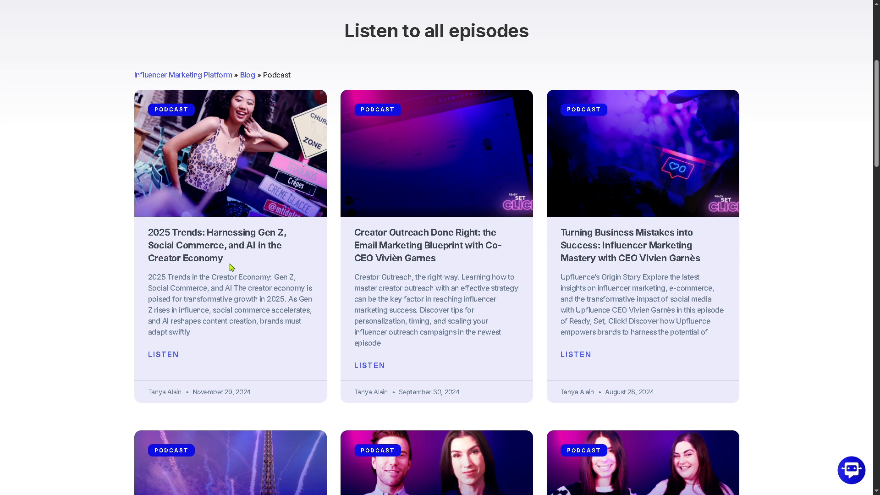
pyautogui.moveTo(340, 189)
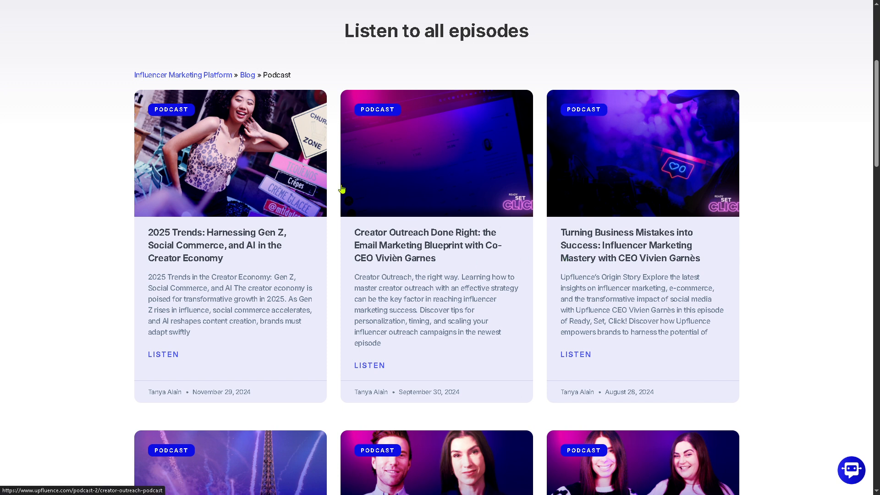
pyautogui.moveTo(382, 245)
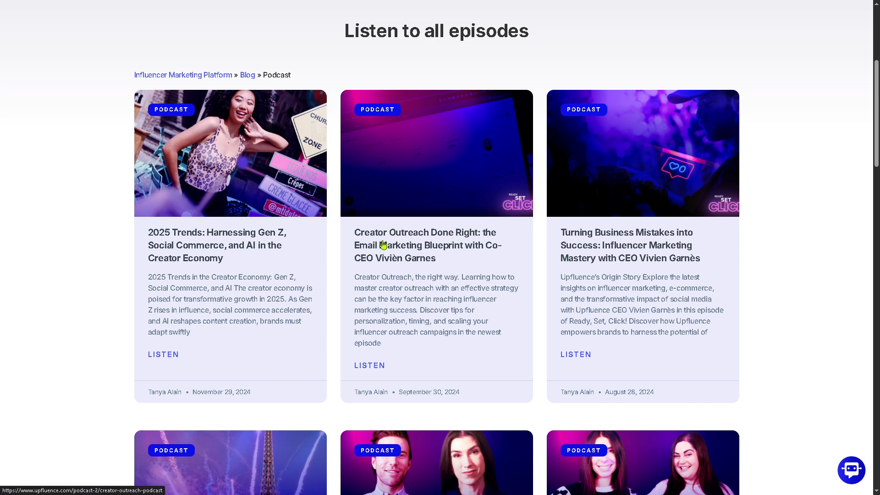